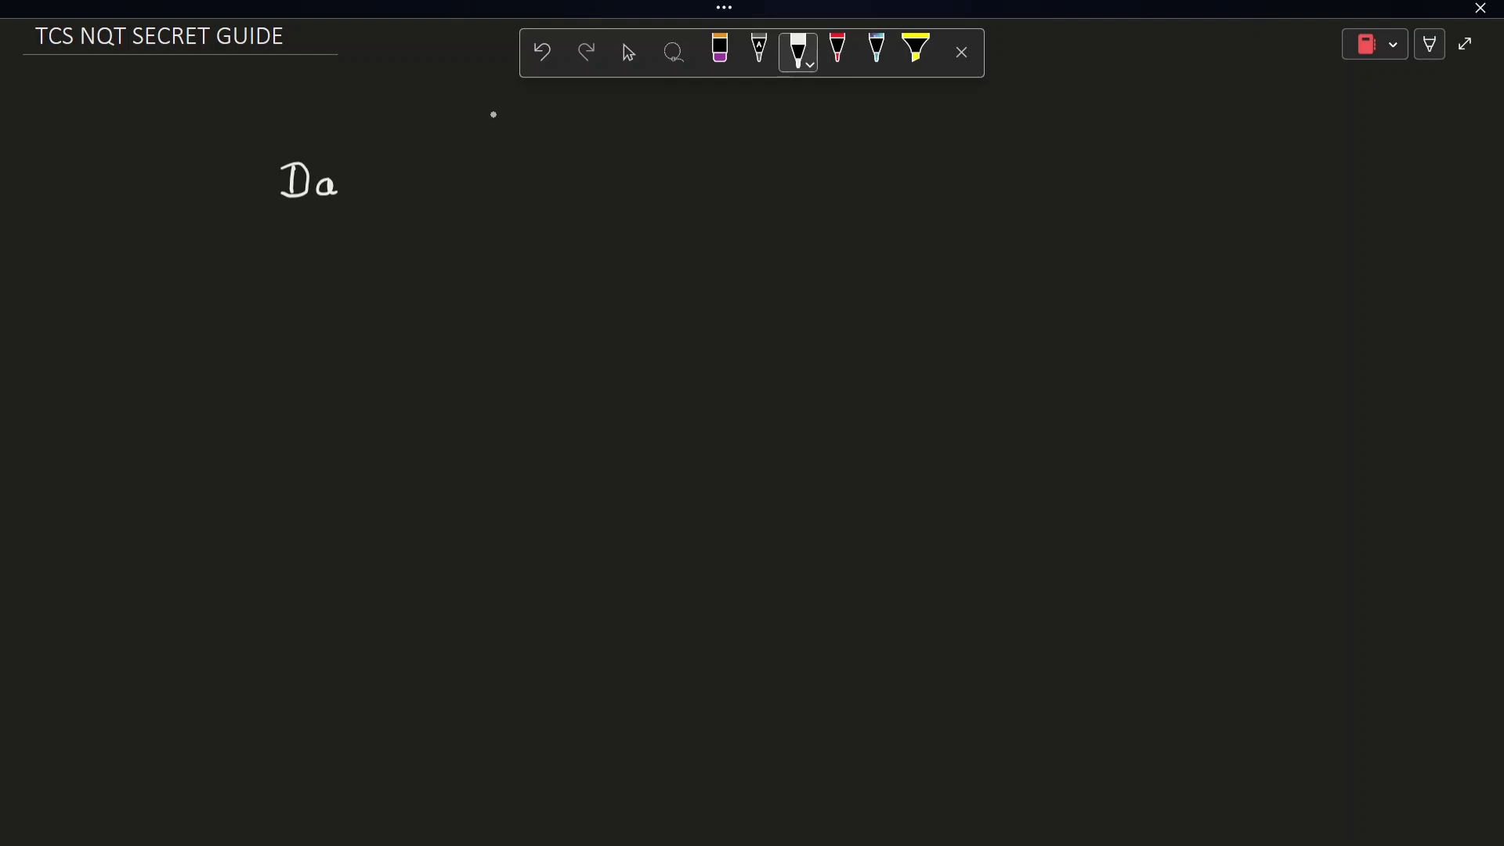
- Handwrite 'Date → 15 Jan (21 Days)' on the top line of the notes
drag(336, 182, 412, 181)
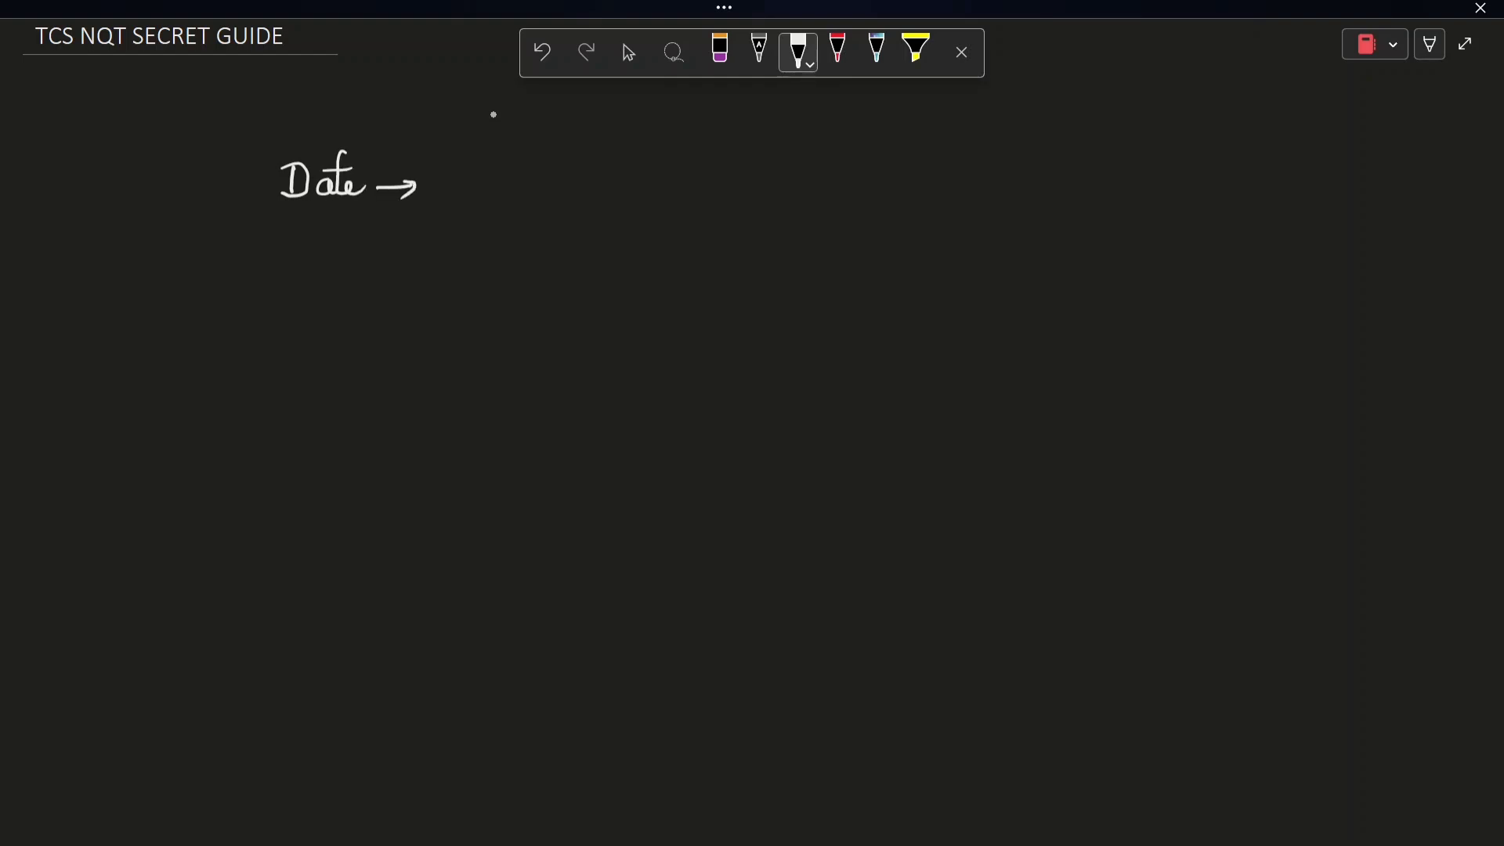
drag(456, 186, 493, 191)
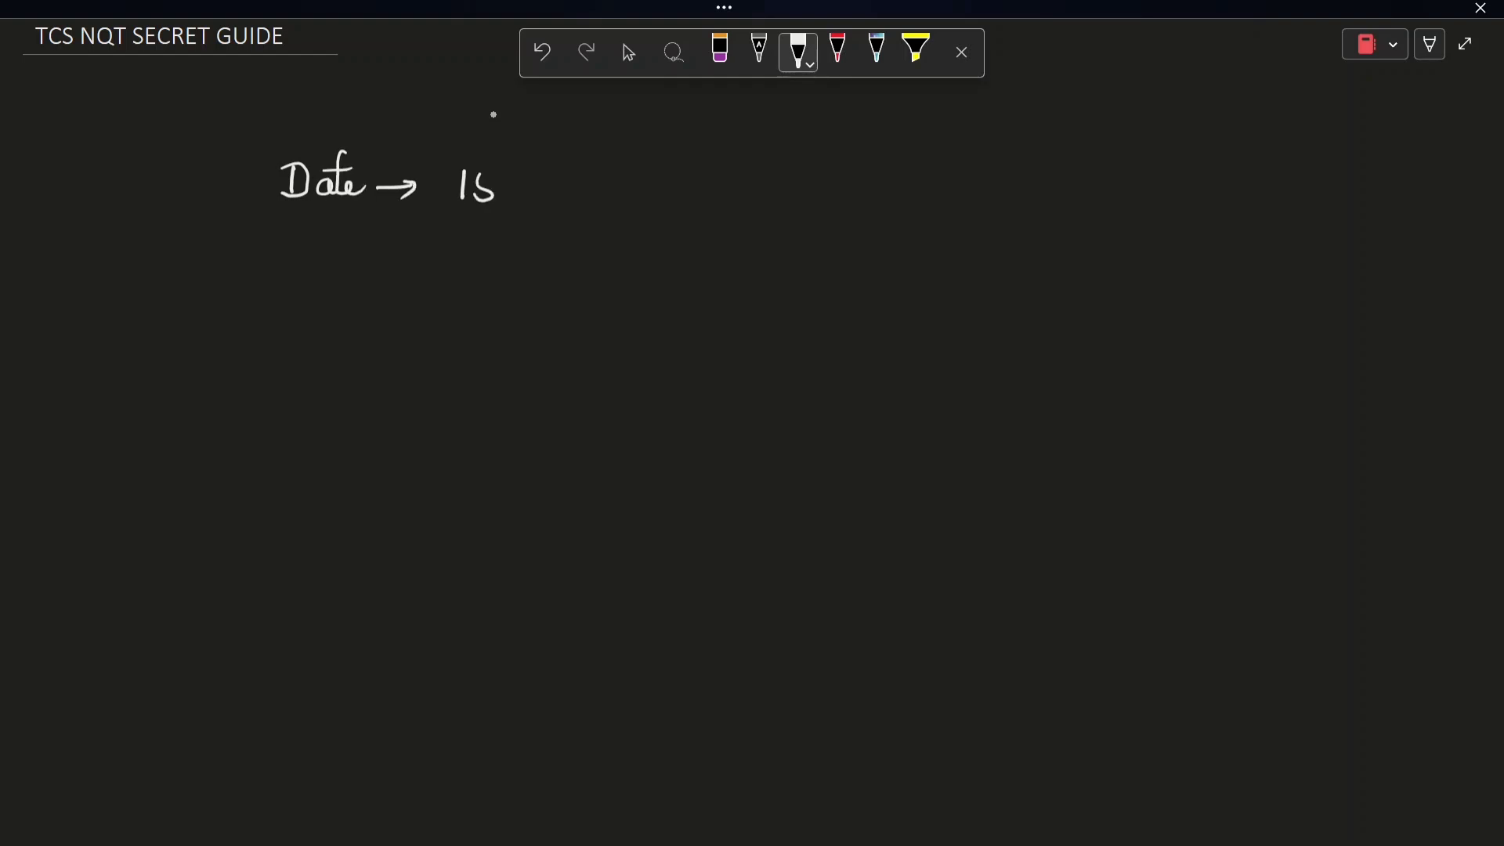
drag(523, 182, 595, 186)
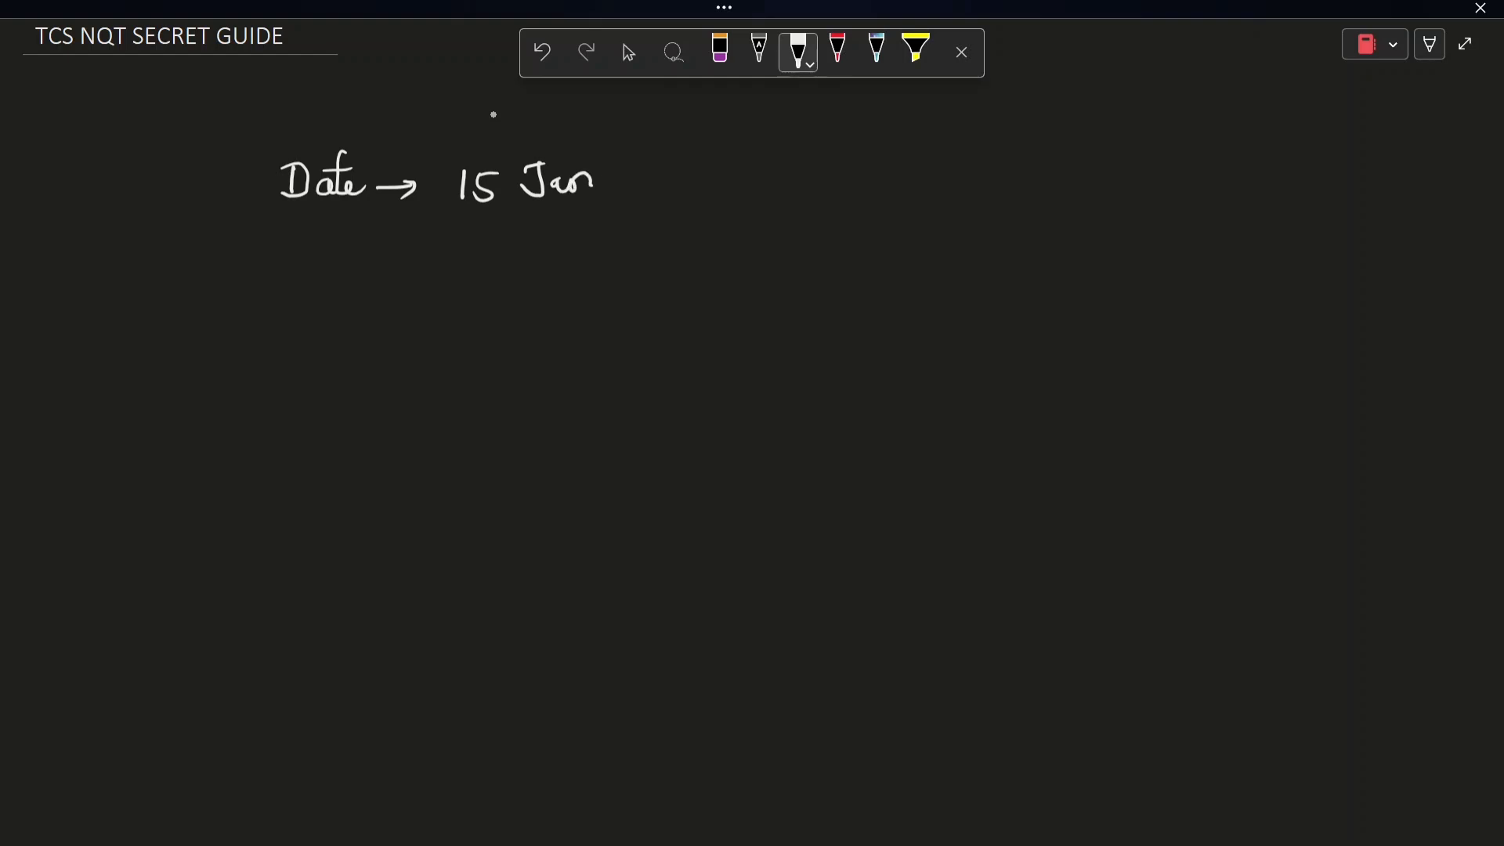
drag(647, 202, 724, 168)
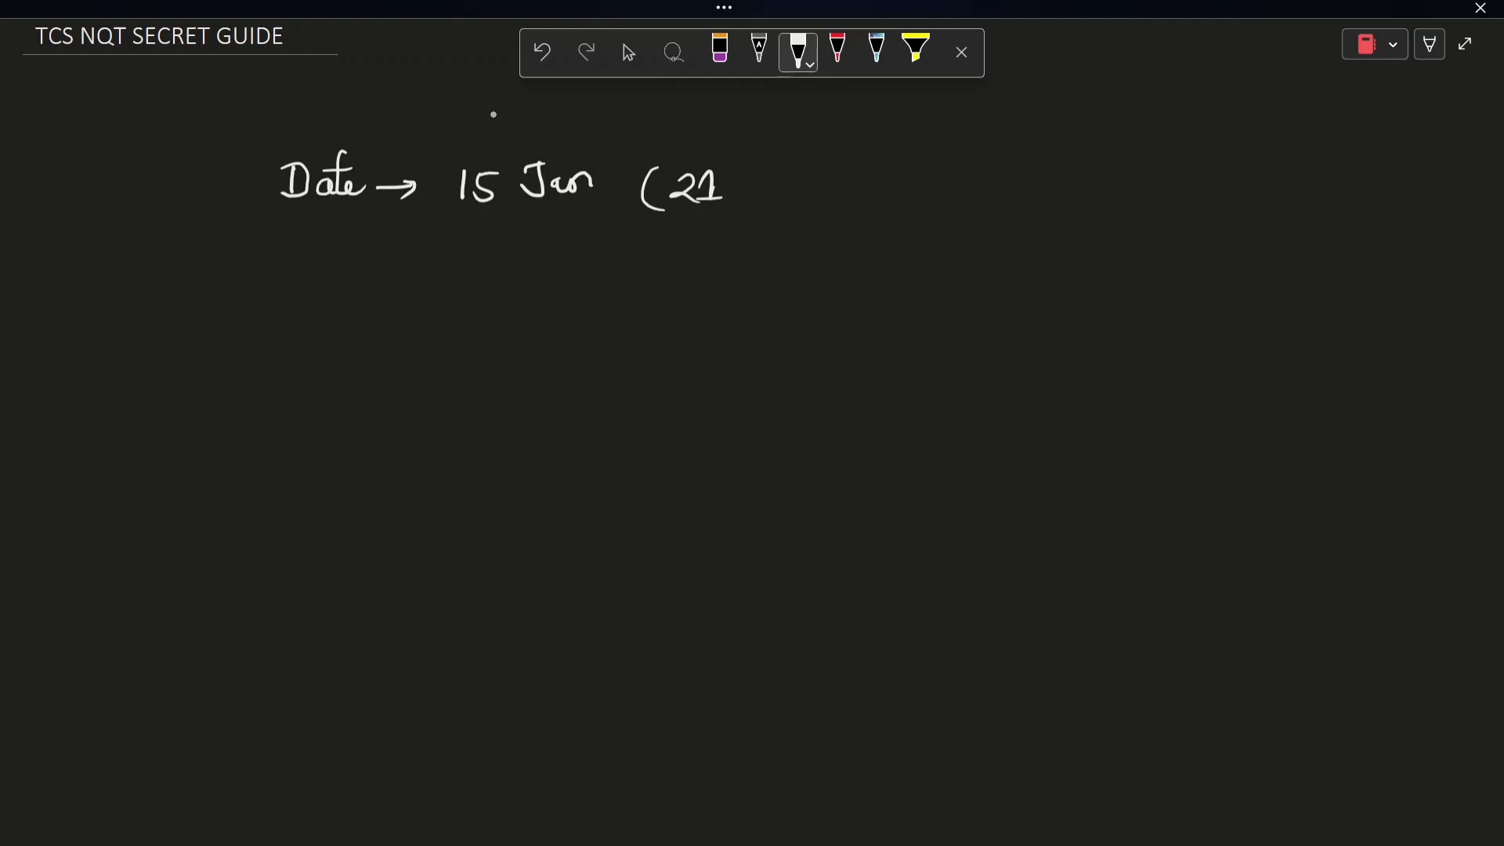
drag(738, 177, 815, 202)
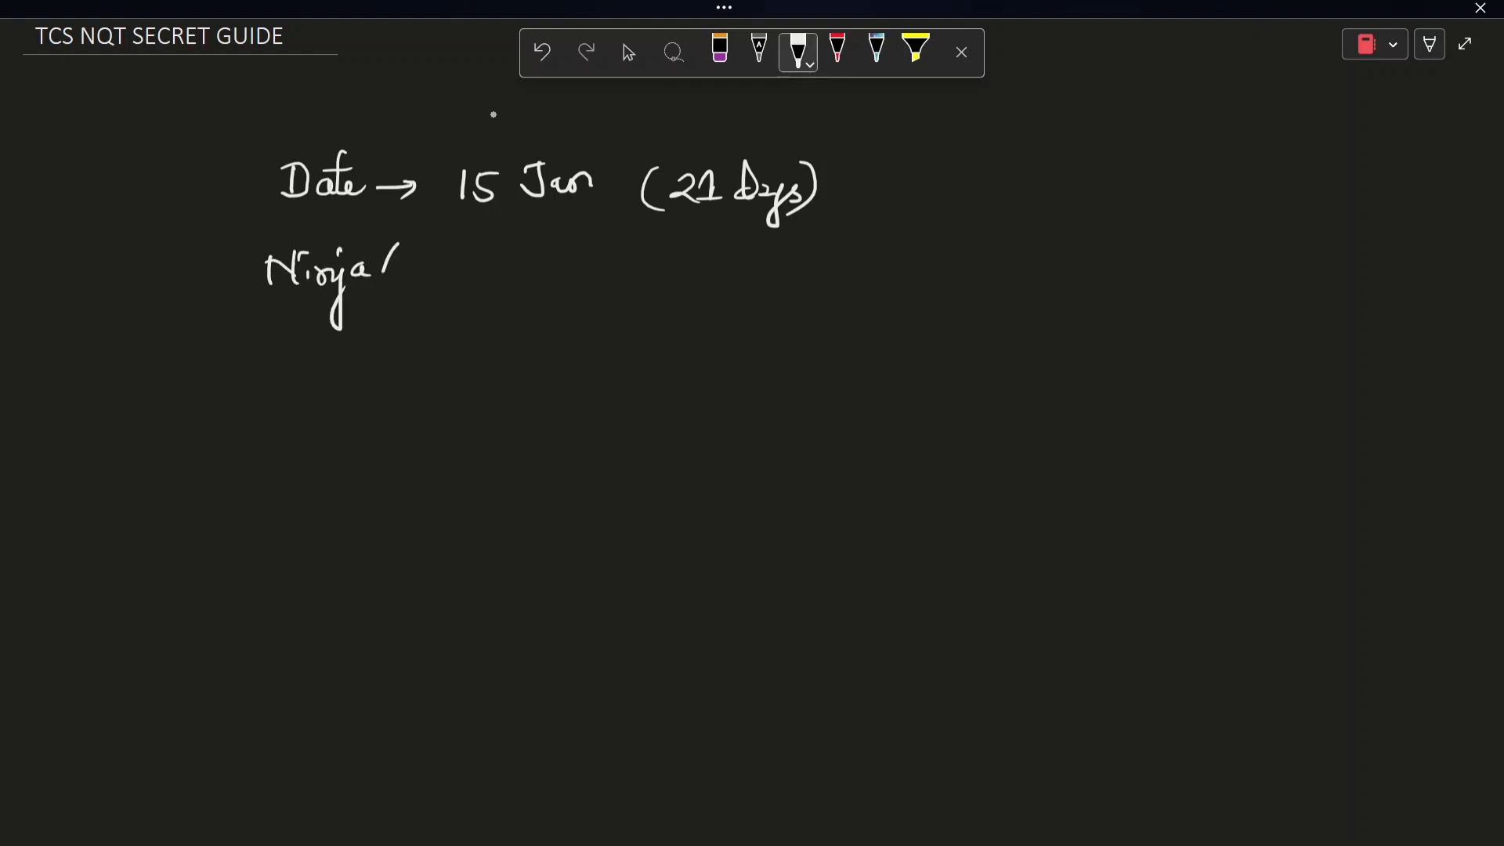
- Write the 'Ninja/Digital/Prime' roles line followed by an arrow
drag(393, 268, 451, 279)
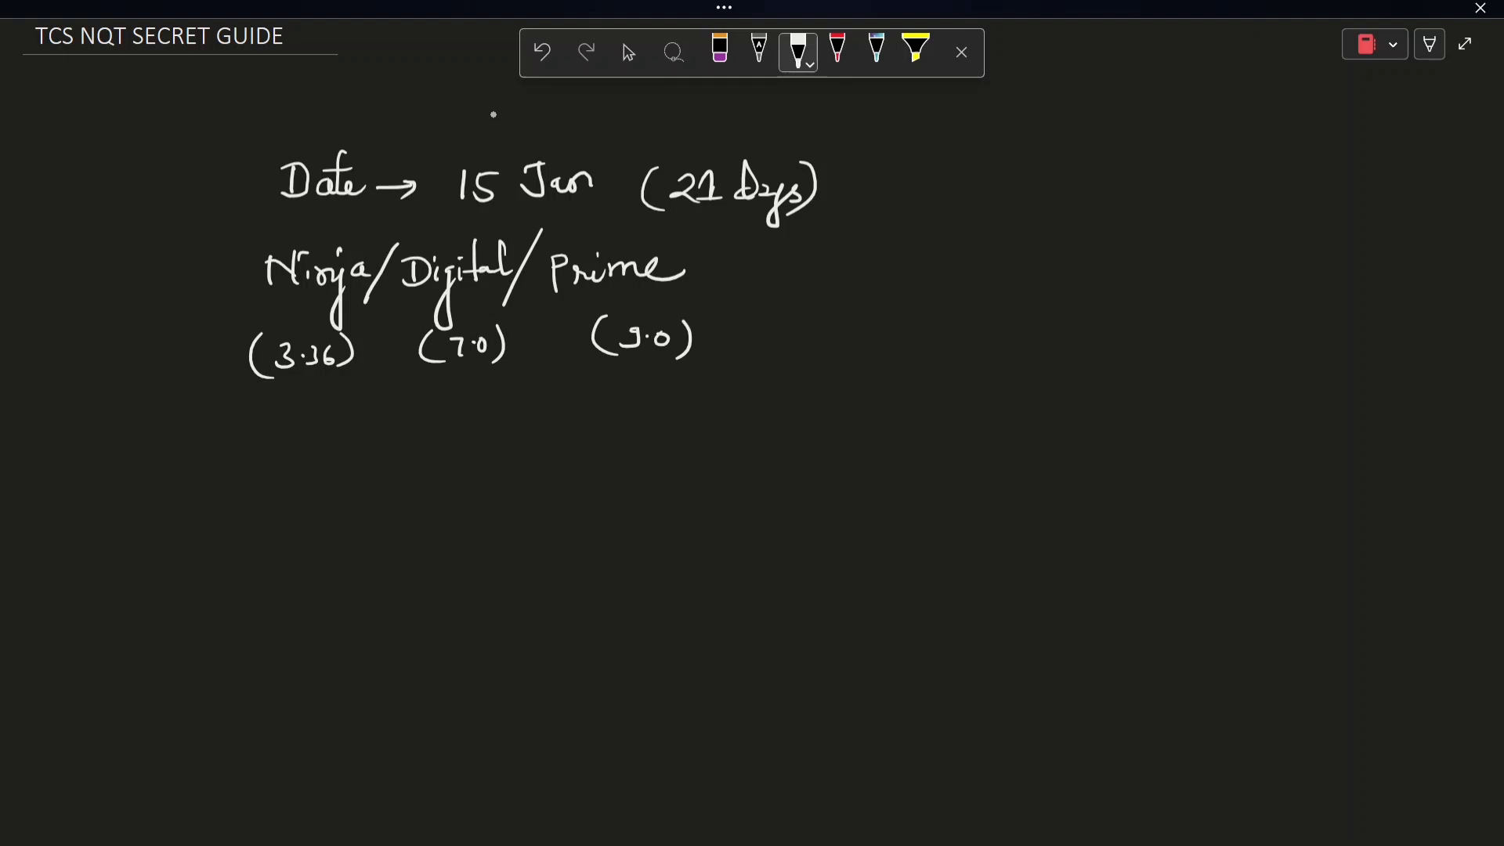
drag(782, 276, 868, 273)
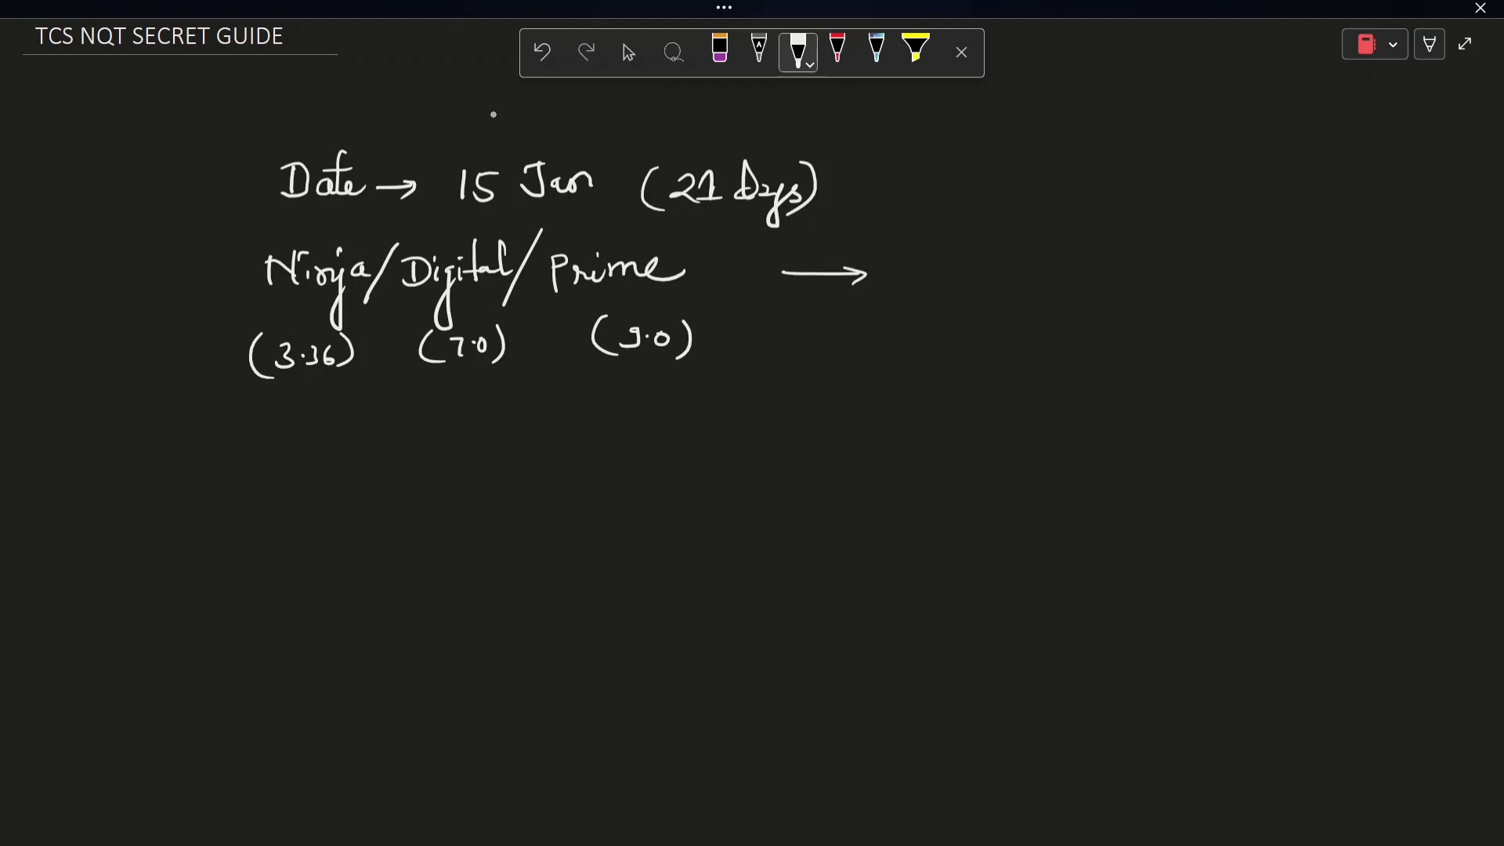
- Write 'SE DSE PD' with packages 3.36, 6.25, 9.5, then list V, R, N down the left
drag(912, 259, 935, 289)
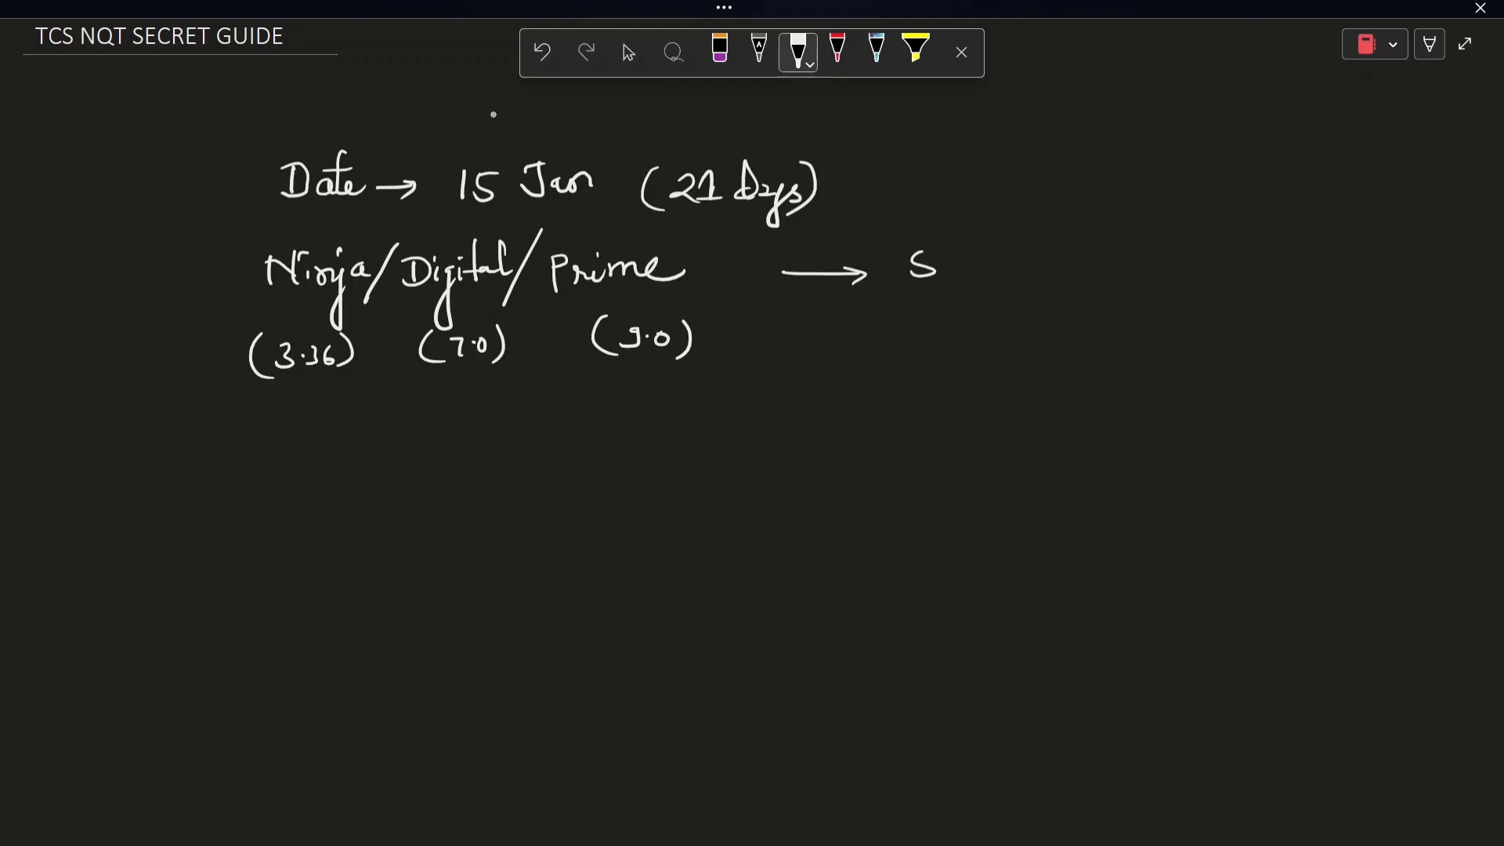
drag(940, 268, 1045, 259)
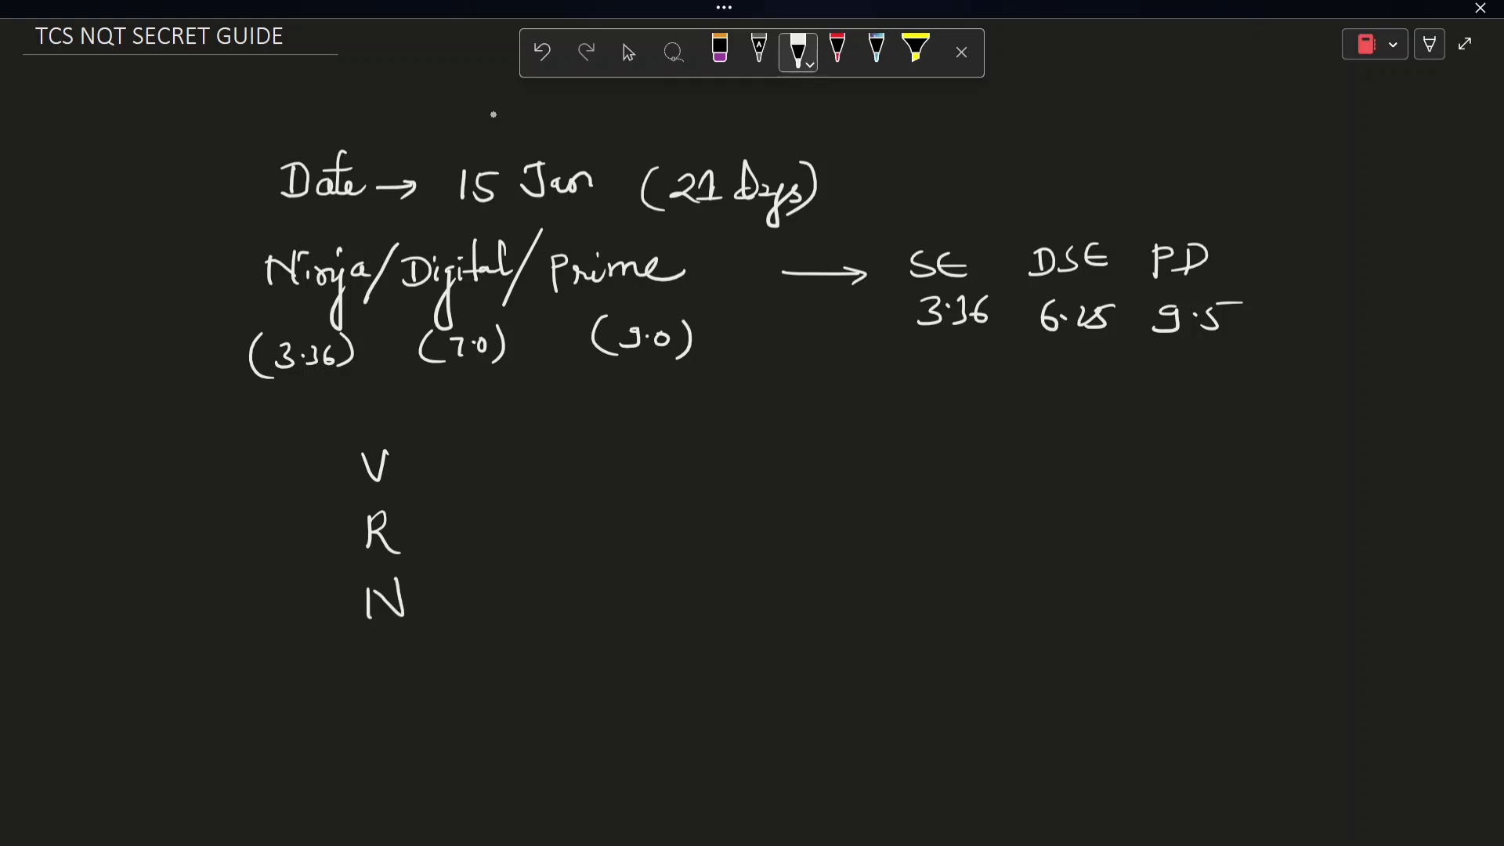
- Note counts V → 25, R → 20, N → 20, braced as 75 minutes
drag(412, 460, 537, 451)
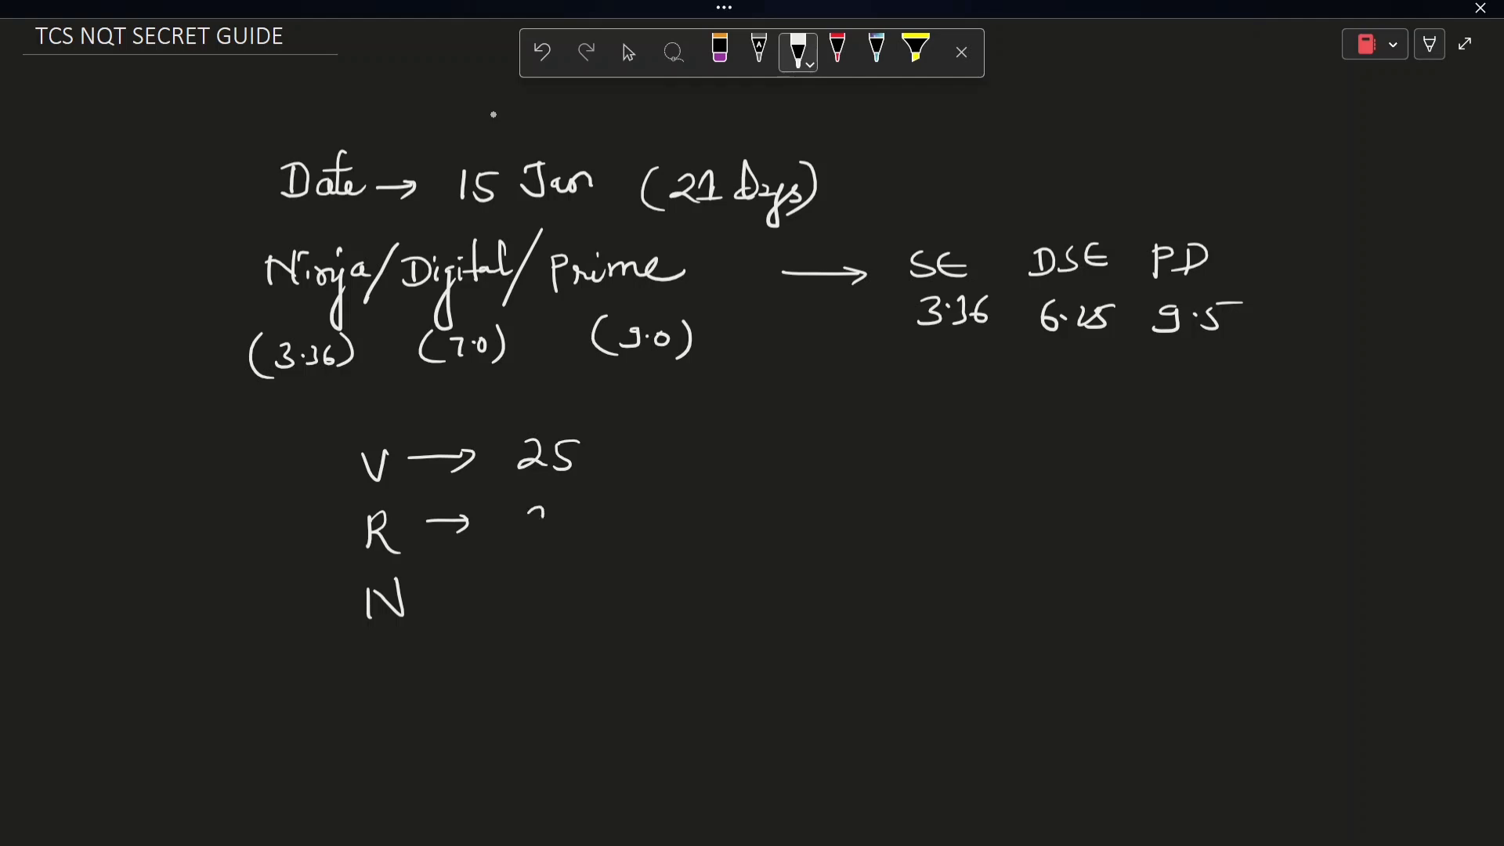
drag(523, 538, 575, 508)
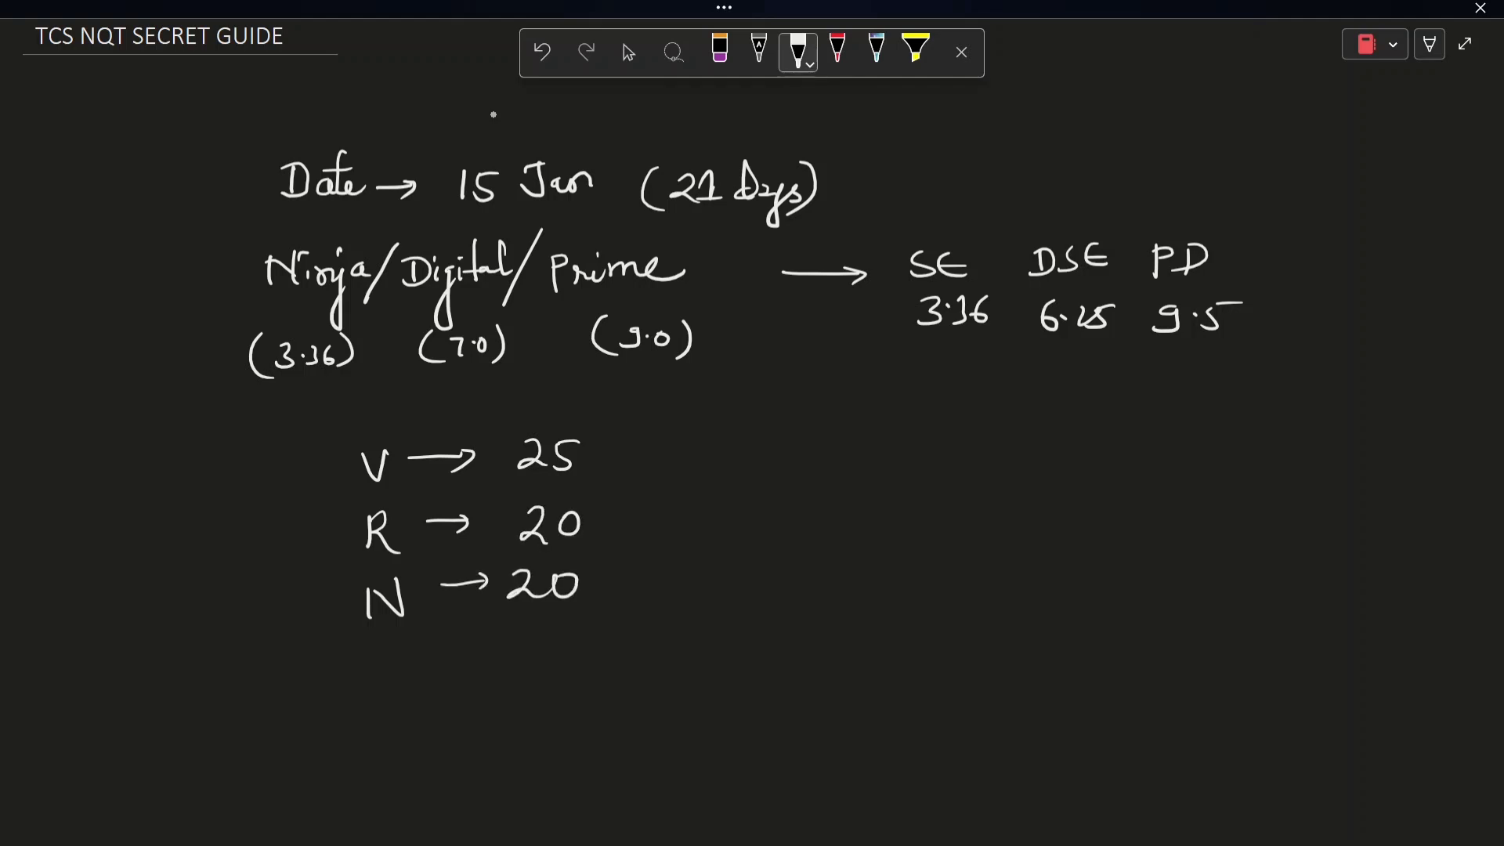
drag(633, 461, 633, 565)
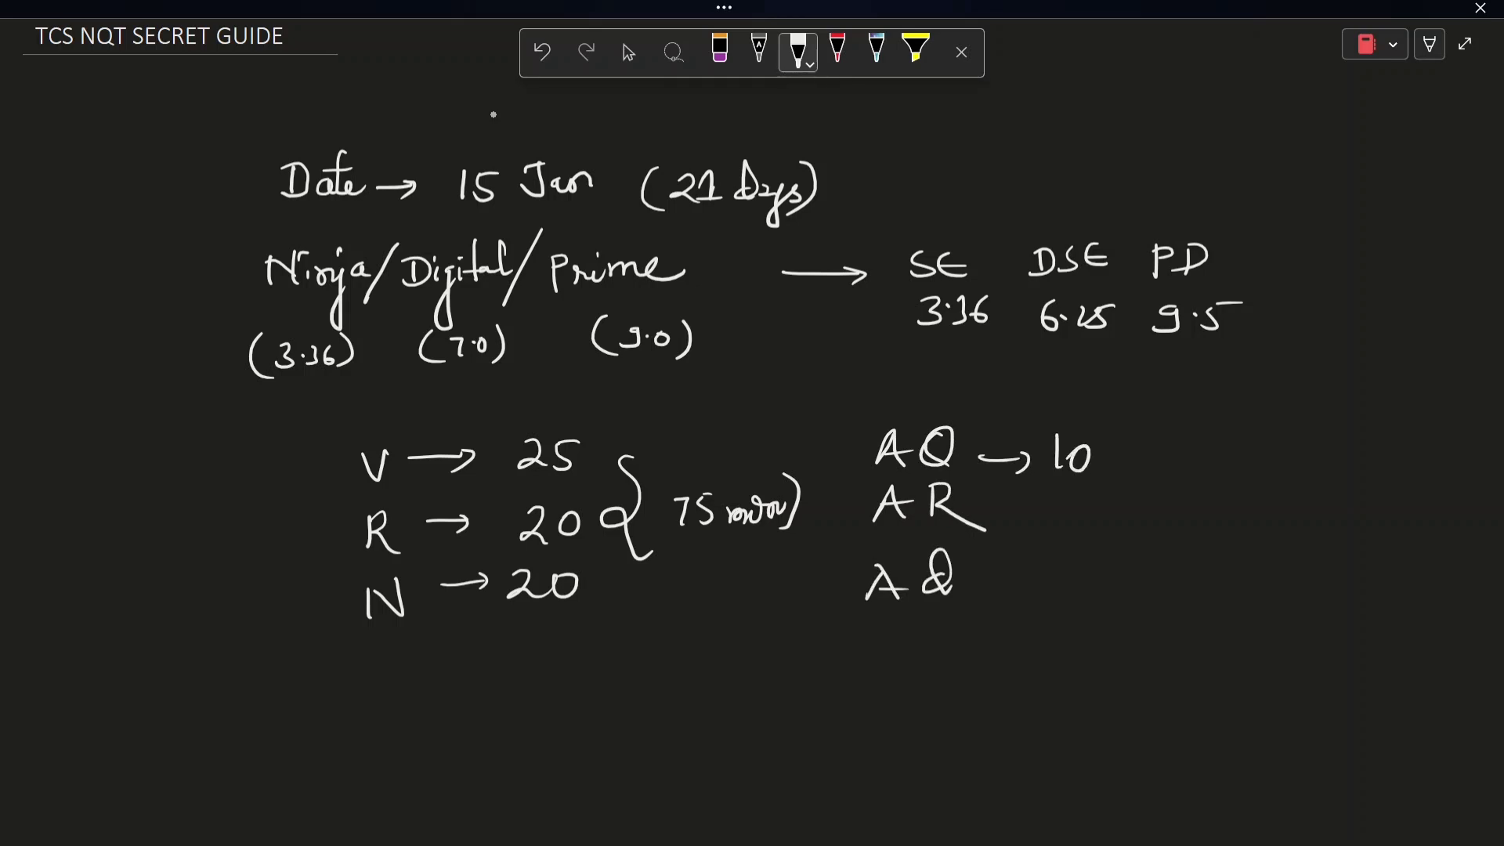
- Add AQ → 10, AR → 10 and a third row → 2, braced with 35 and 55 minute notes
drag(1017, 508, 1103, 508)
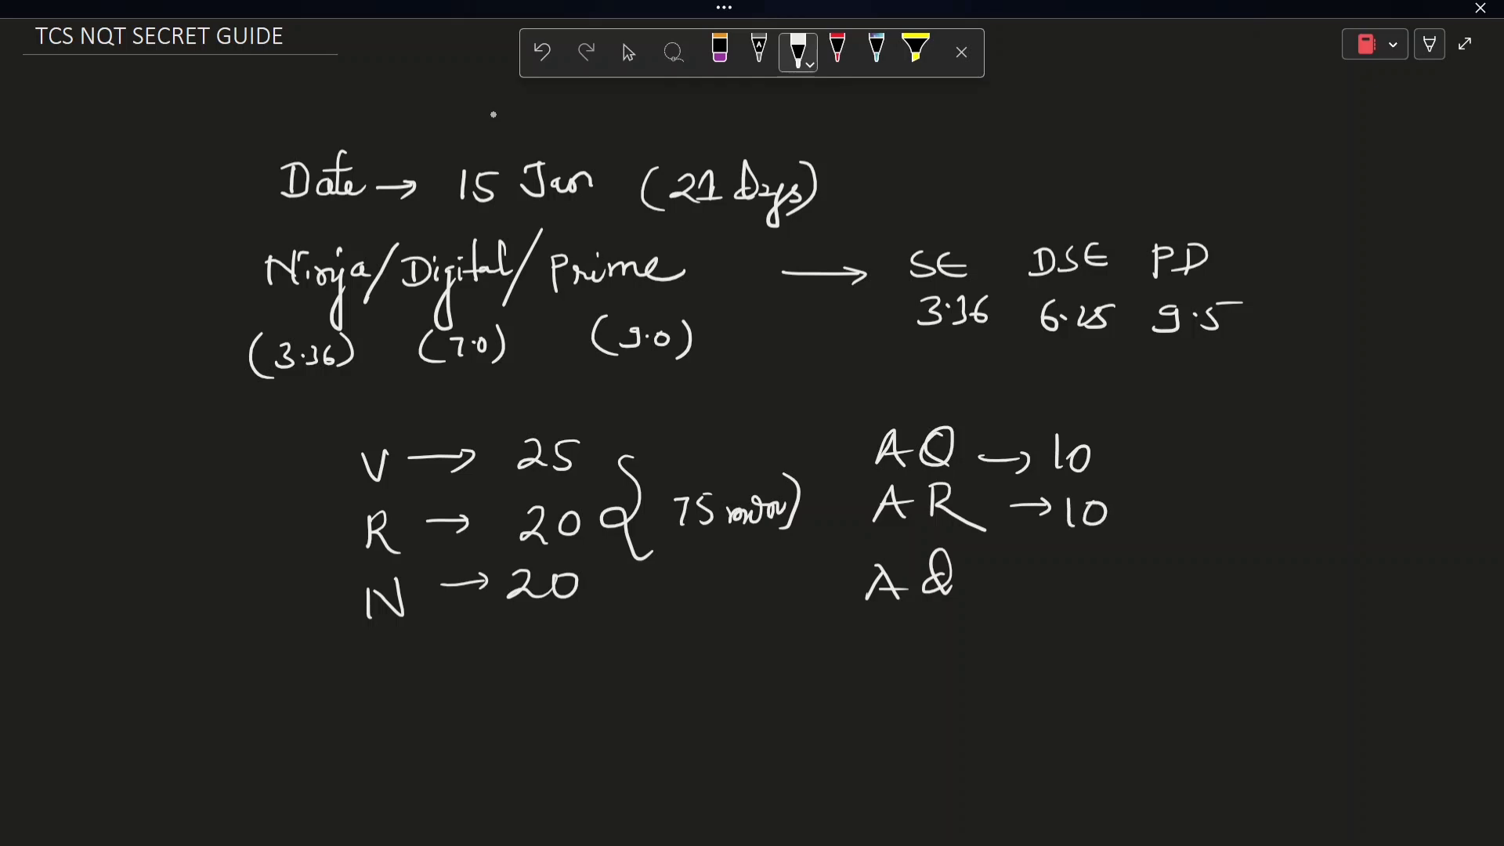
drag(989, 576, 1050, 575)
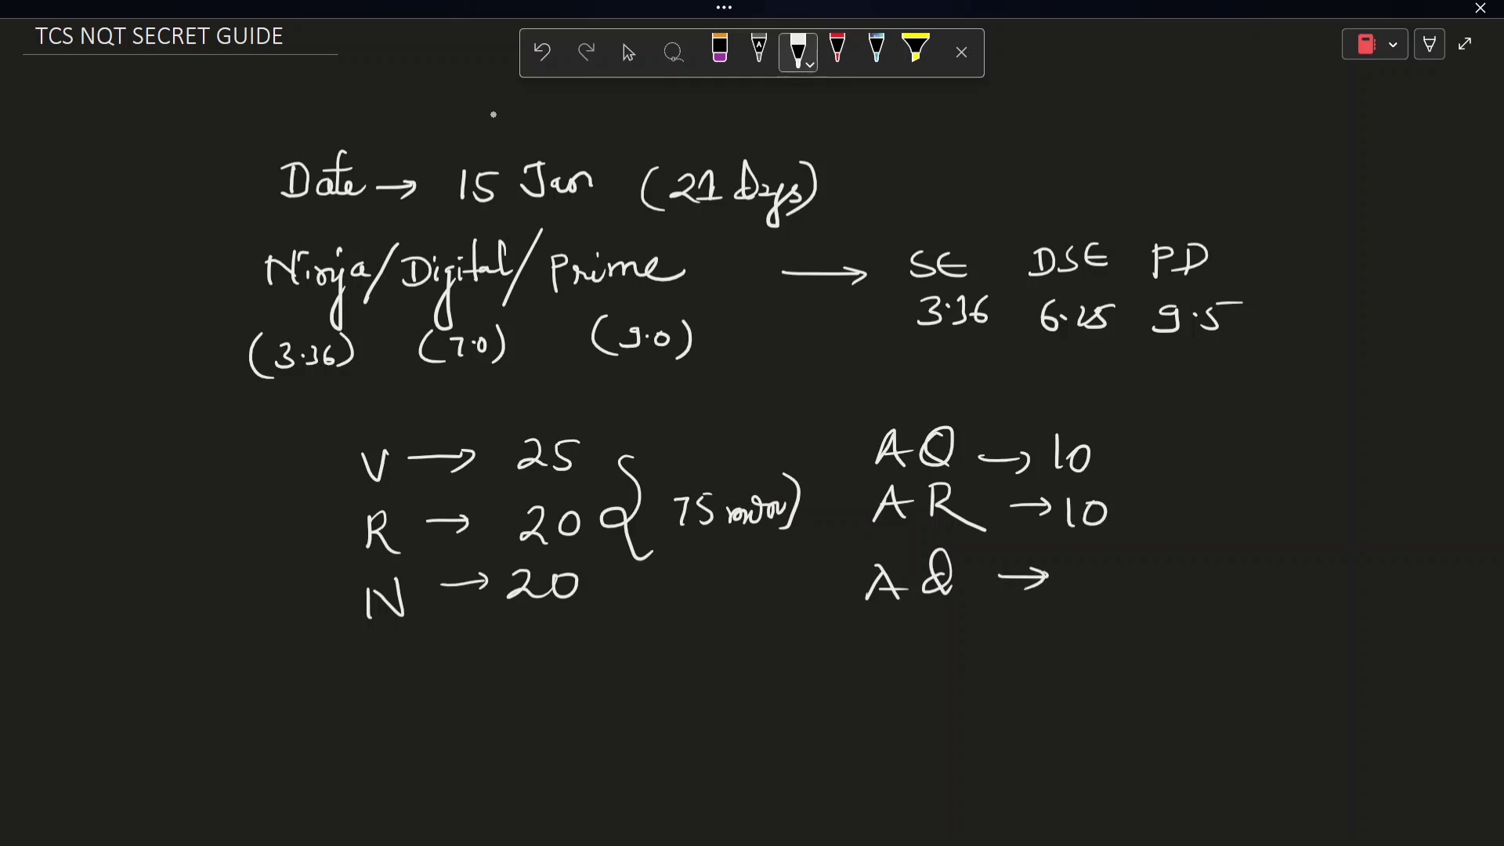
drag(1094, 556, 1122, 595)
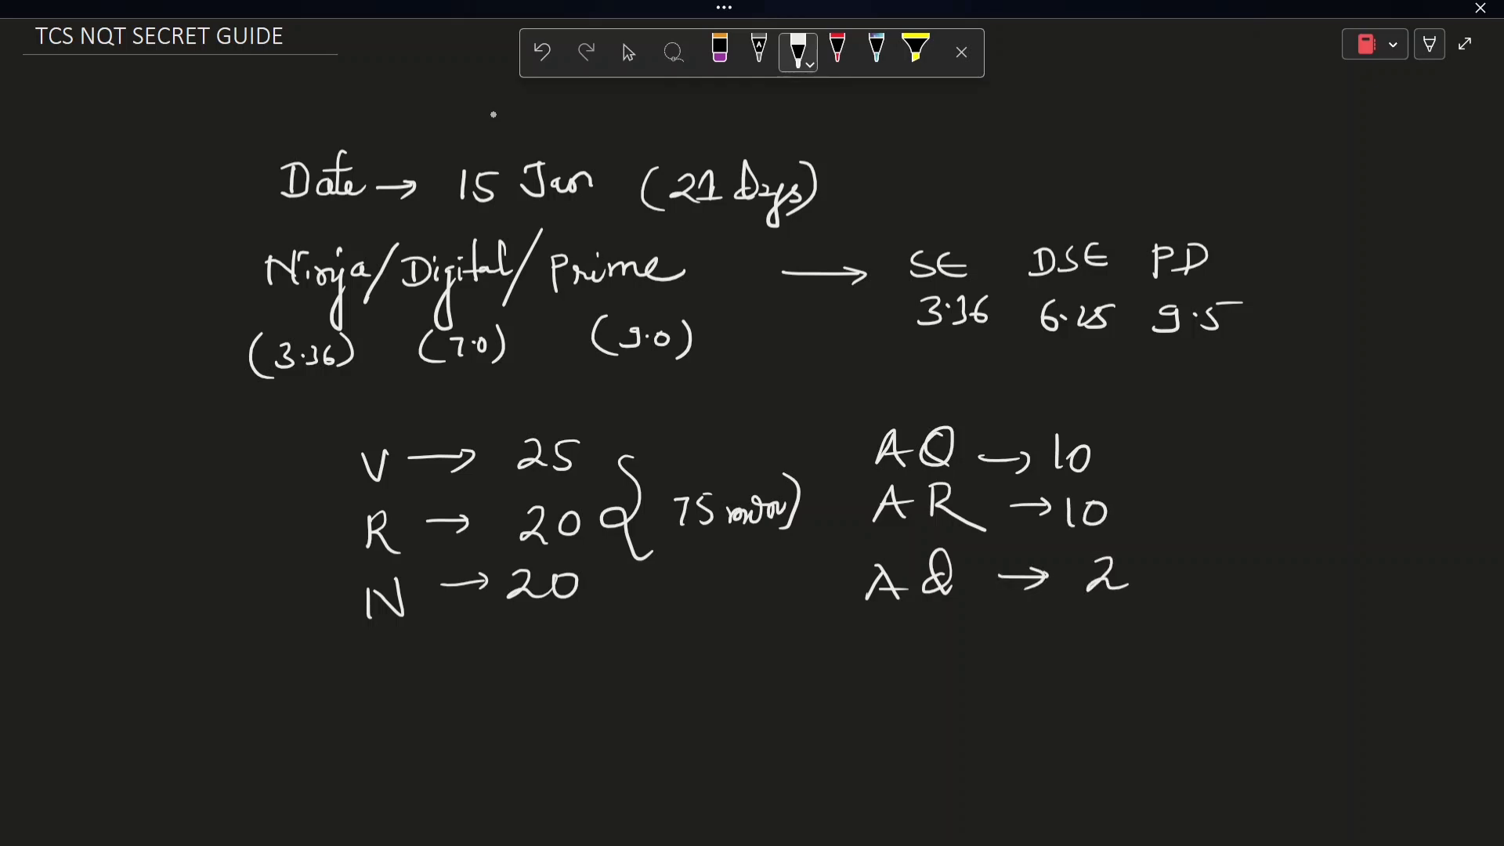
drag(1180, 442, 1180, 518)
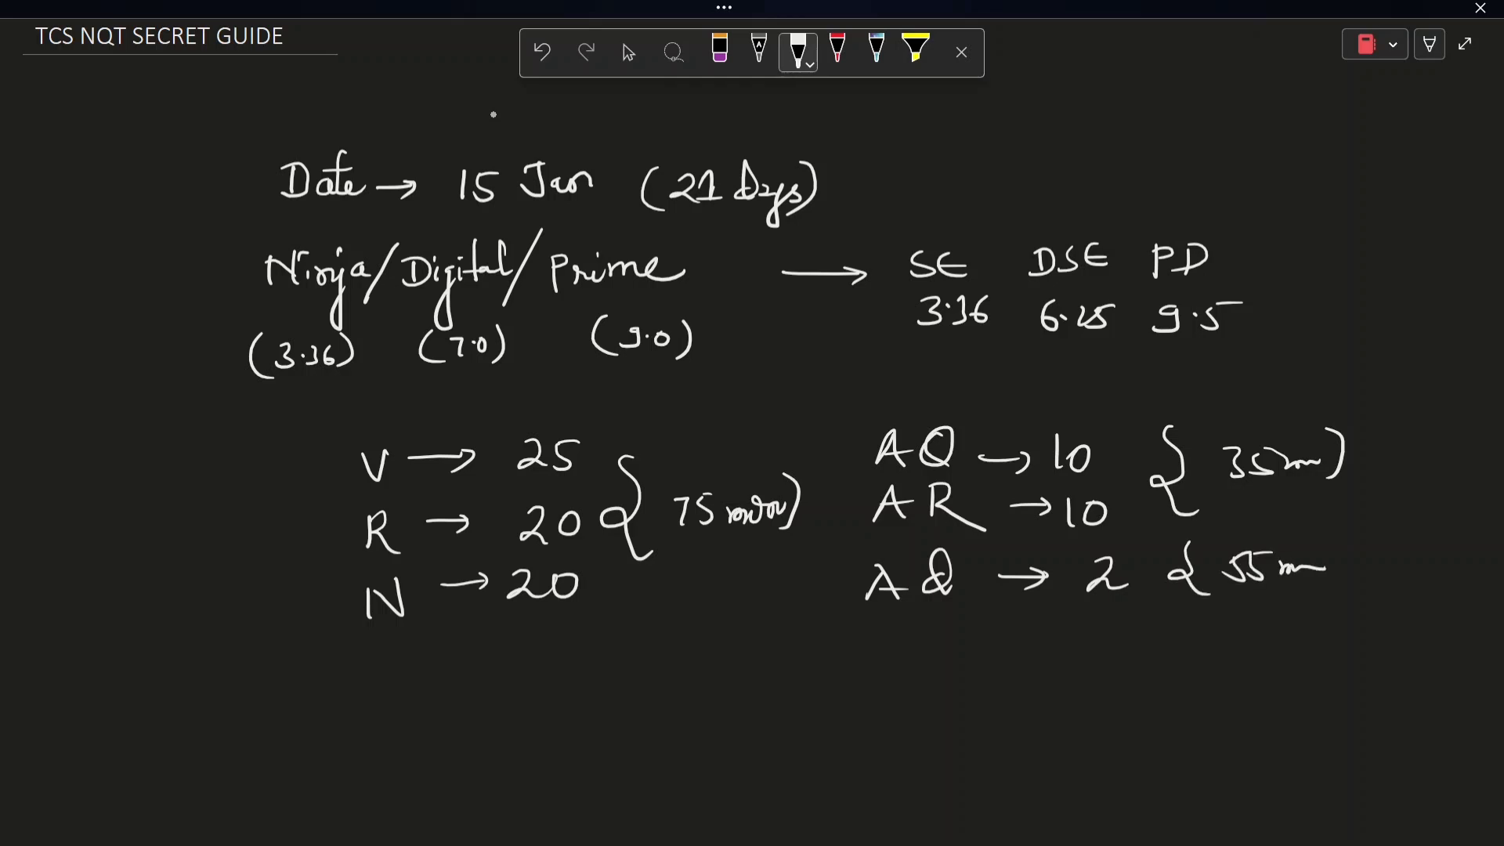
- Bracket V/R/N and AQ/AR with 'Dis' labels and circle path number 1
drag(1324, 566, 1353, 556)
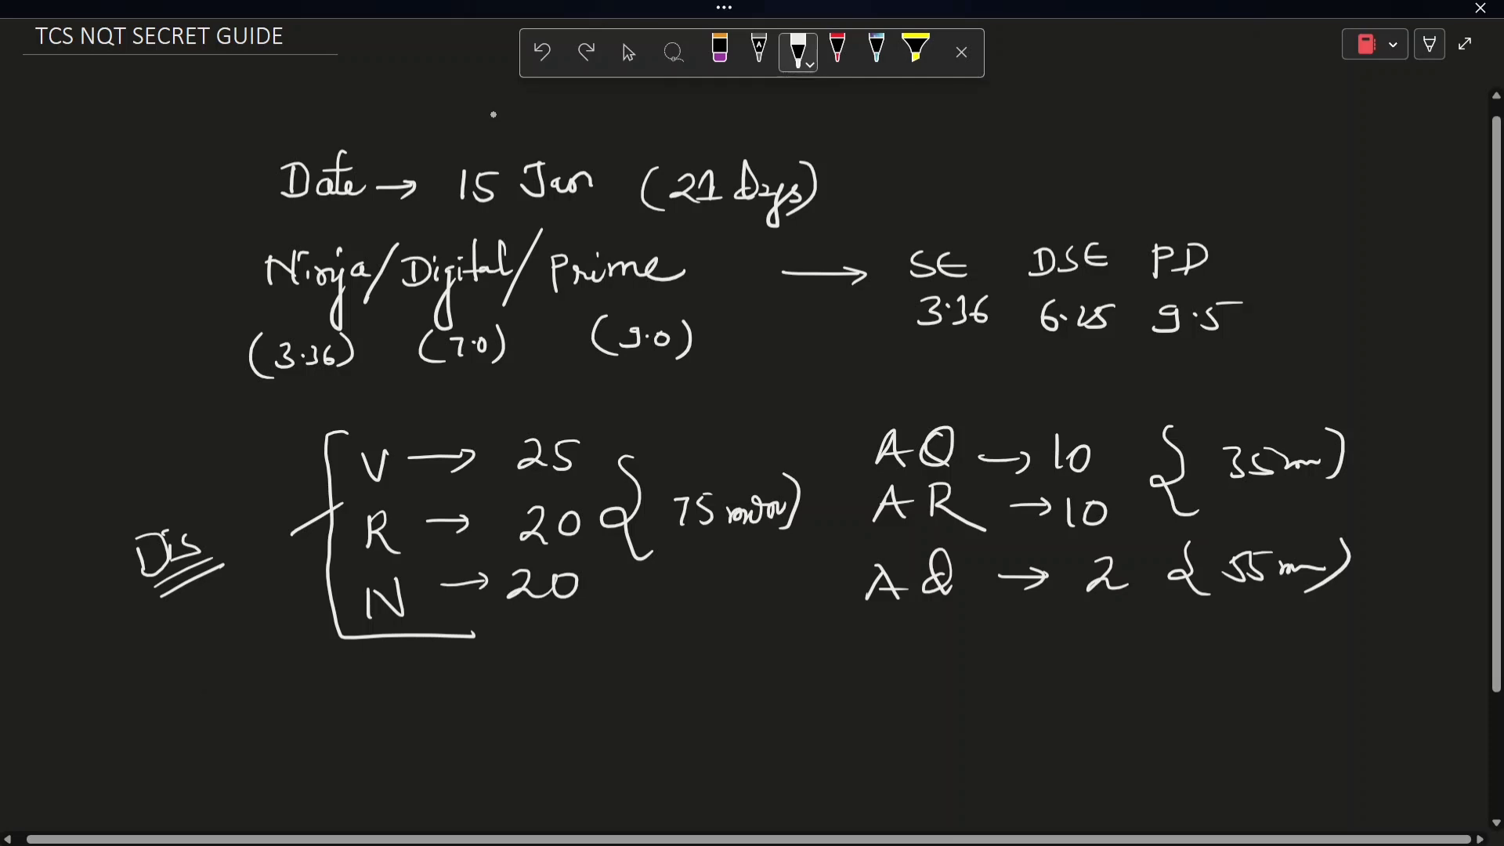
drag(849, 438, 849, 537)
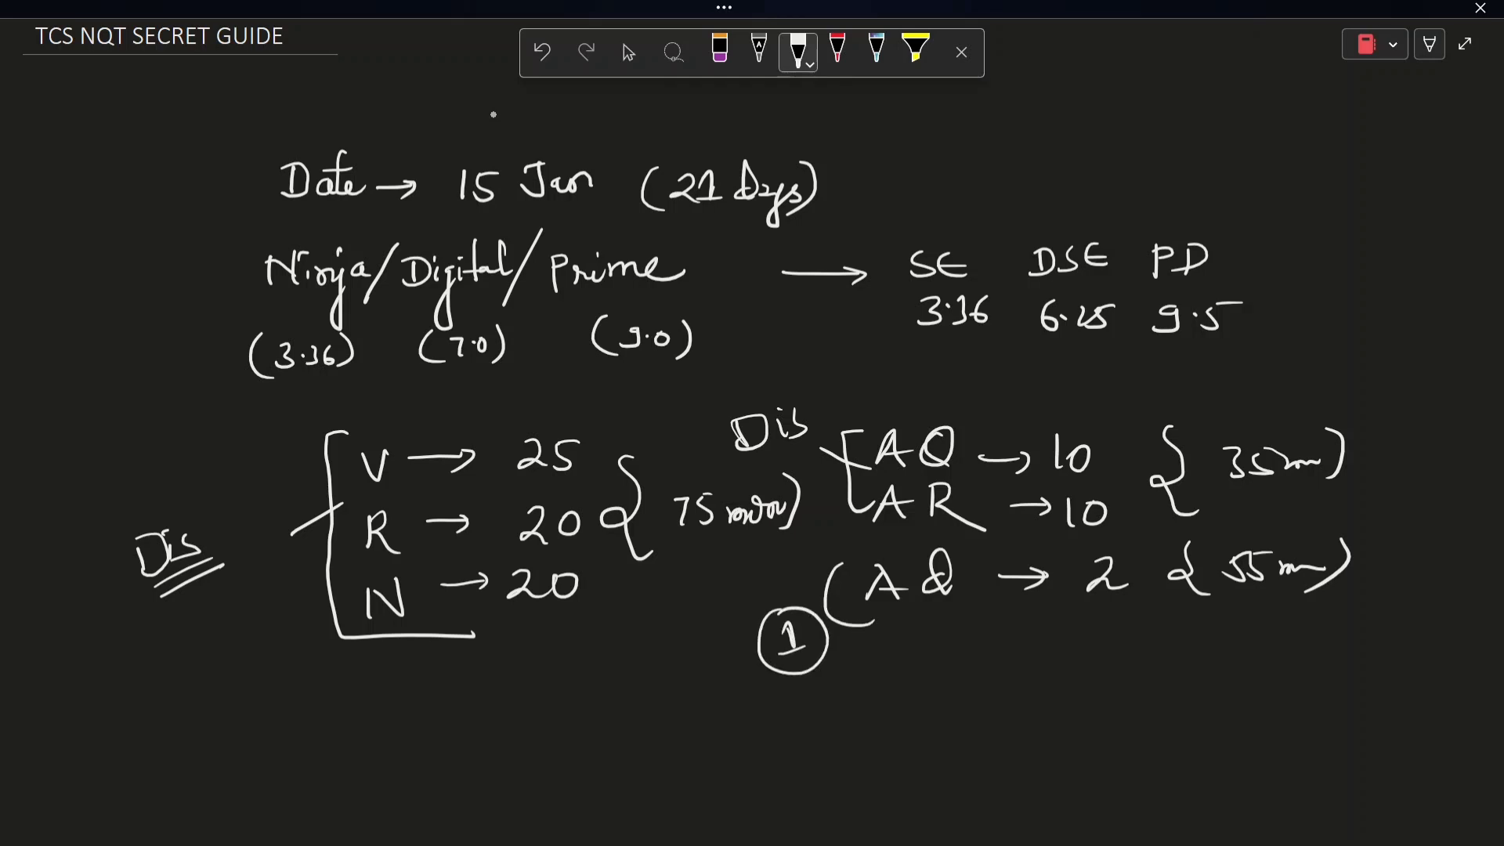
- Write 'Digital Prime' under path 1 and branch it into E and M
drag(873, 661, 882, 692)
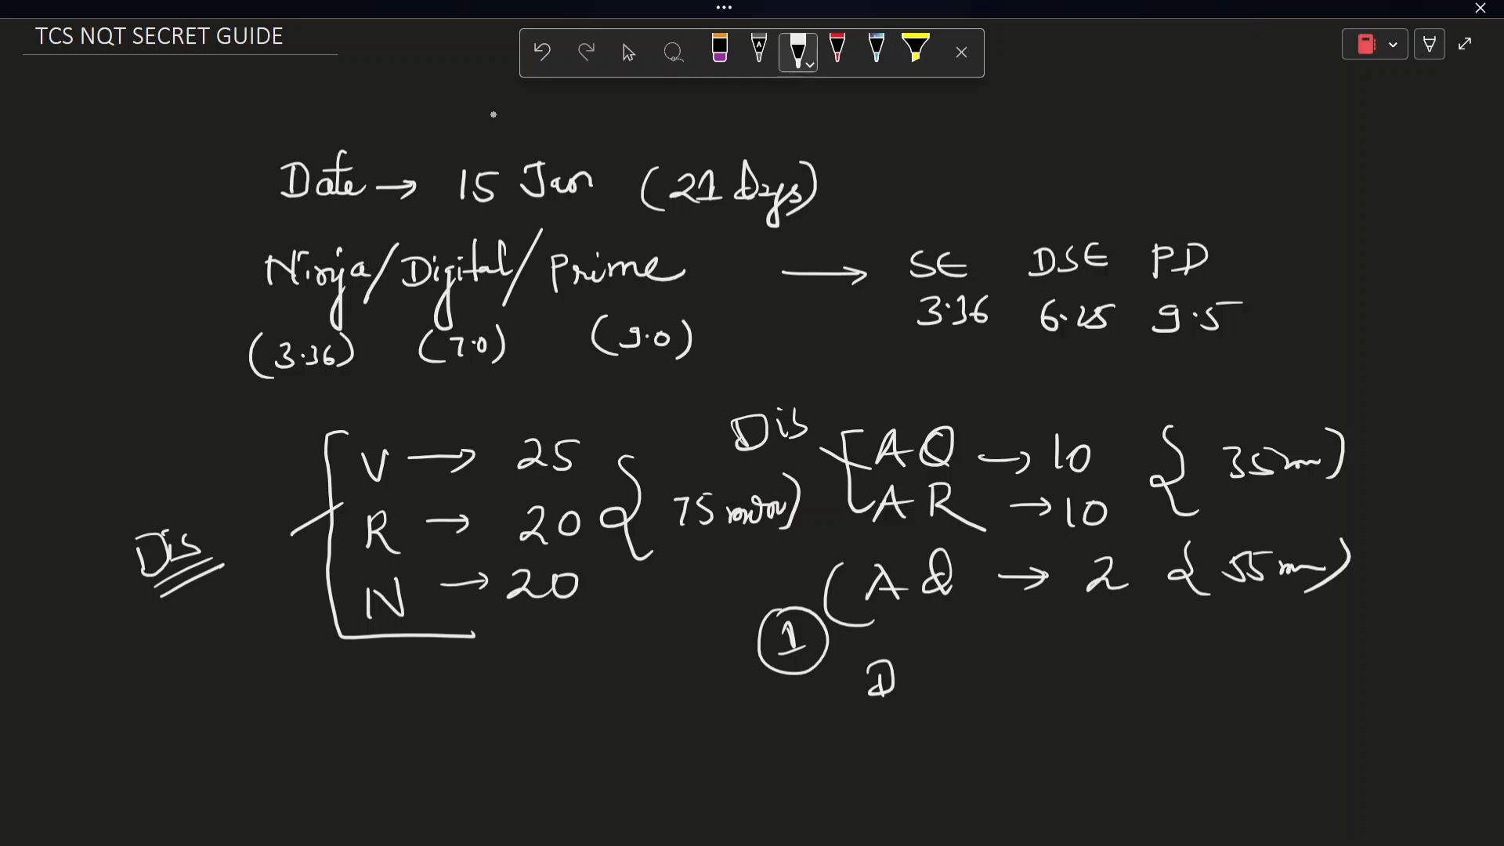
text(Digital)
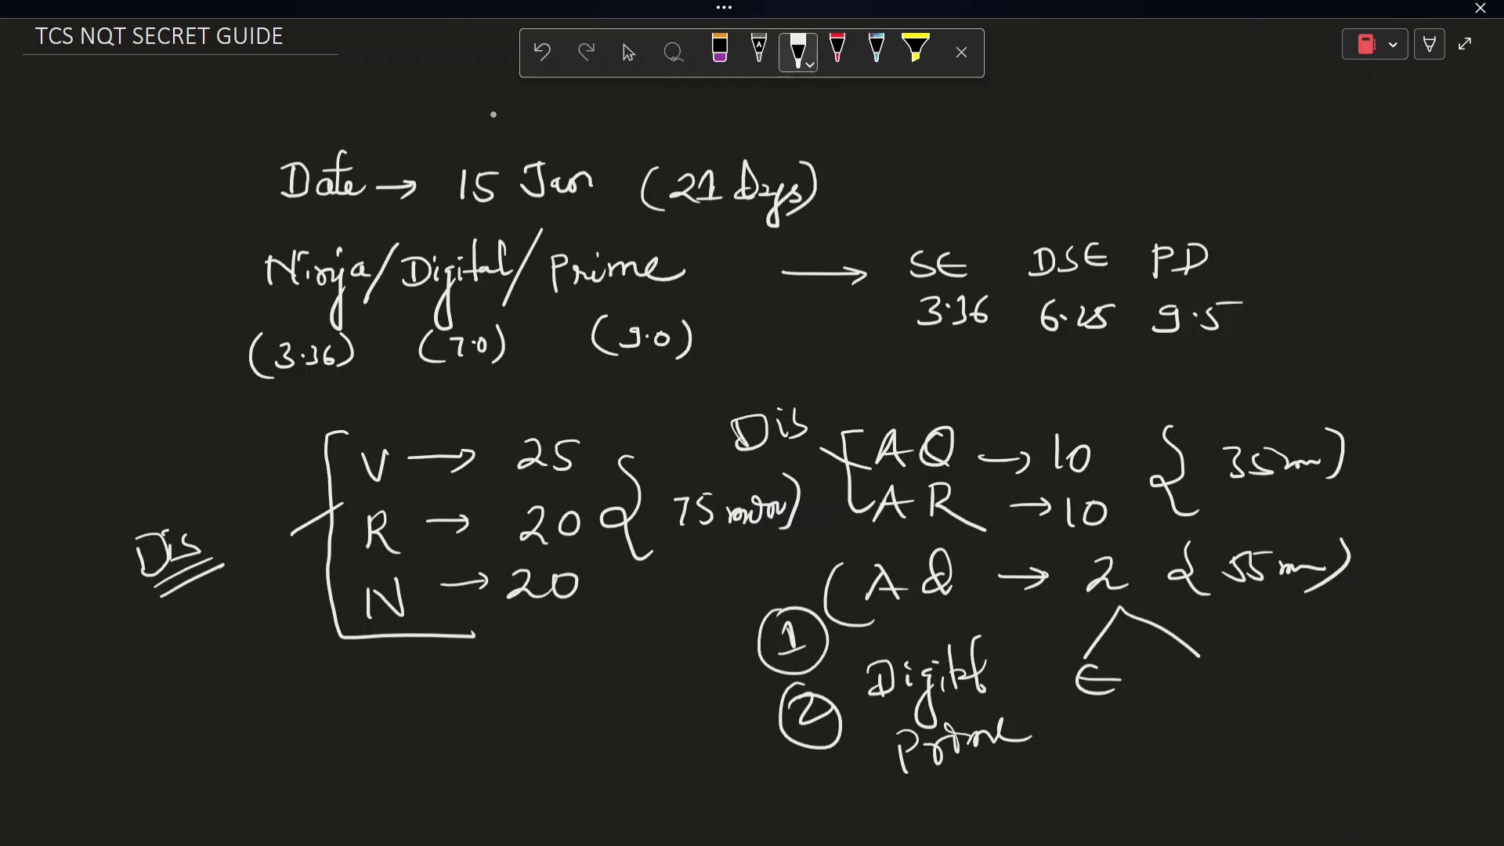
text(M)
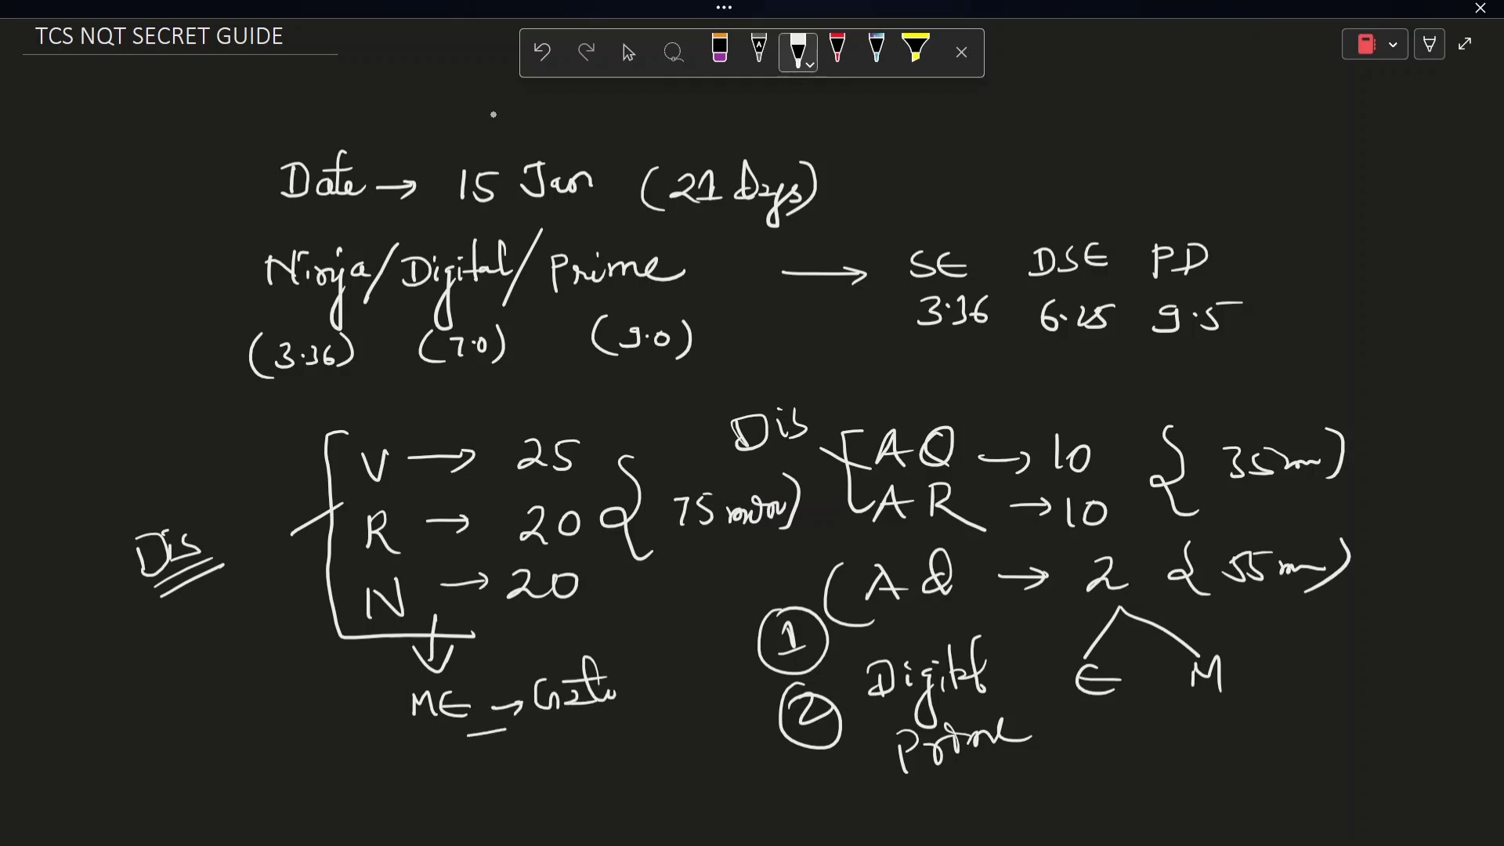
- Write 'ME → Cut-off (PC)' below N with a circled 21 and underline it
drag(470, 729, 575, 728)
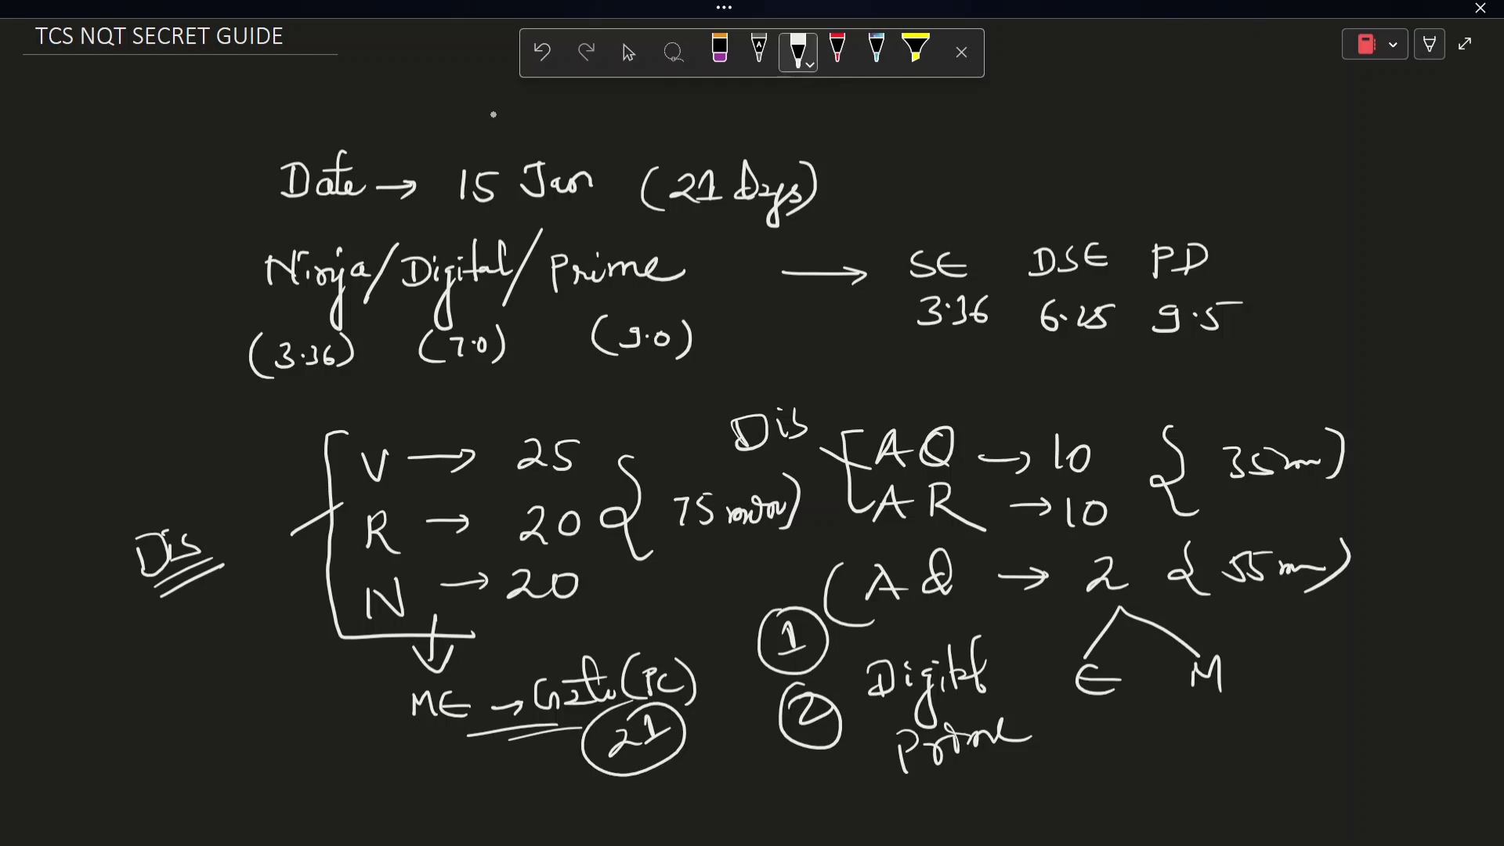
drag(461, 724, 556, 733)
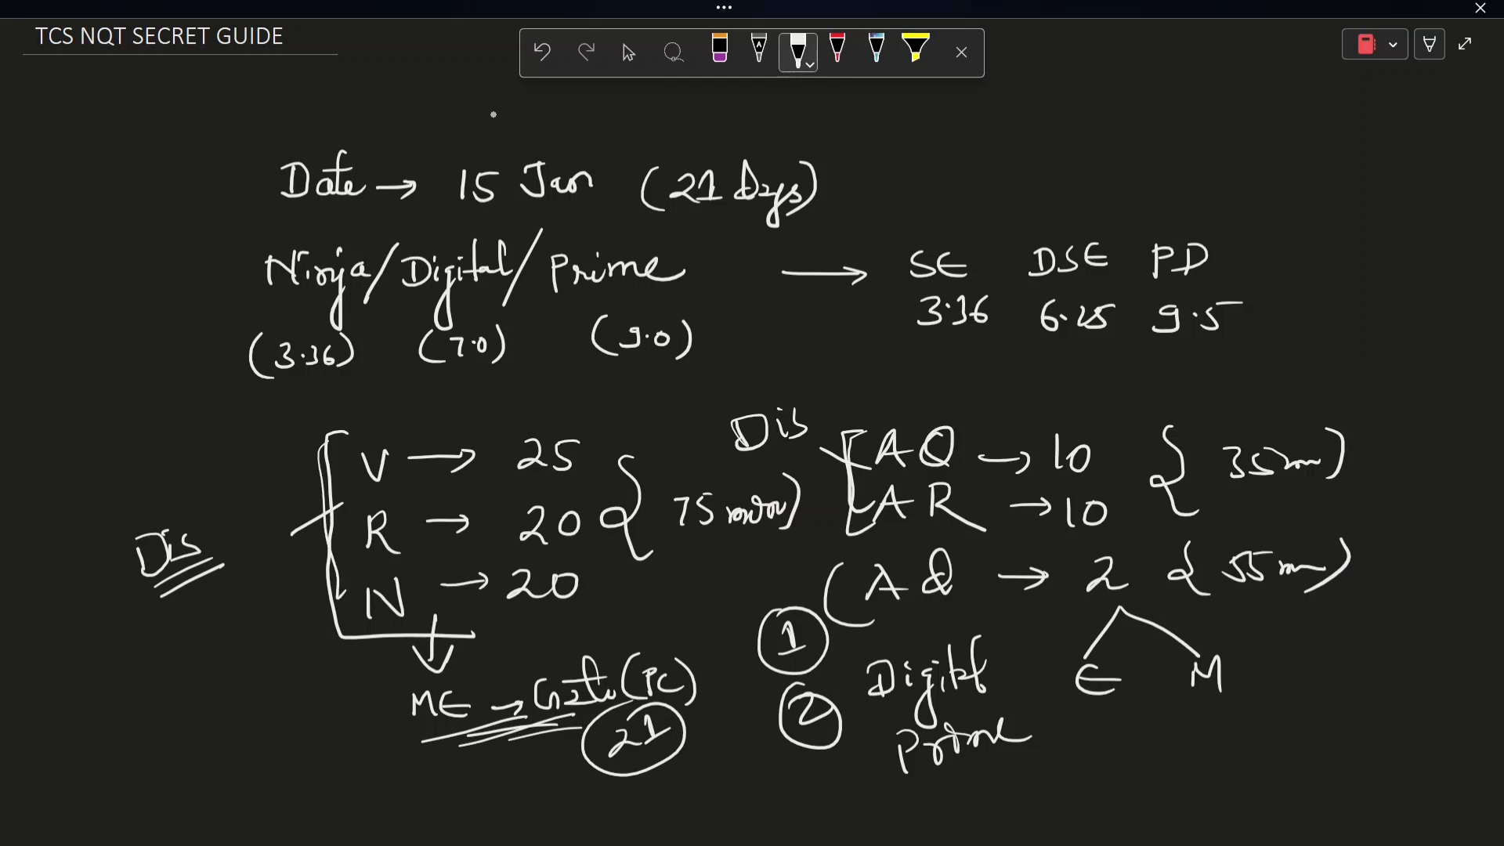
drag(172, 633, 240, 651)
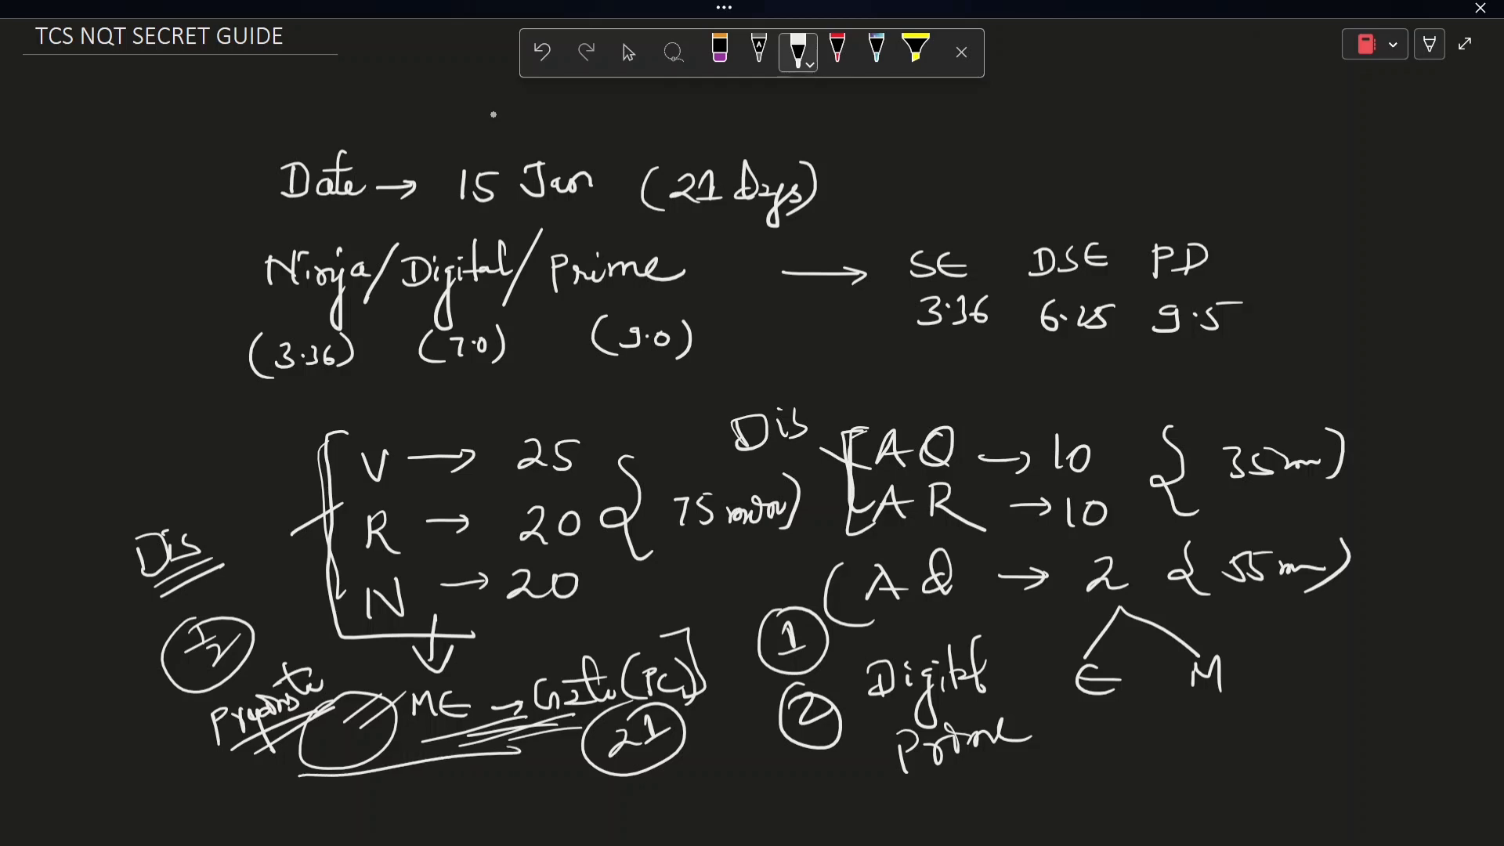
- Add a circled fraction note and emphasis strokes beside the V/R/N block
drag(383, 738, 538, 749)
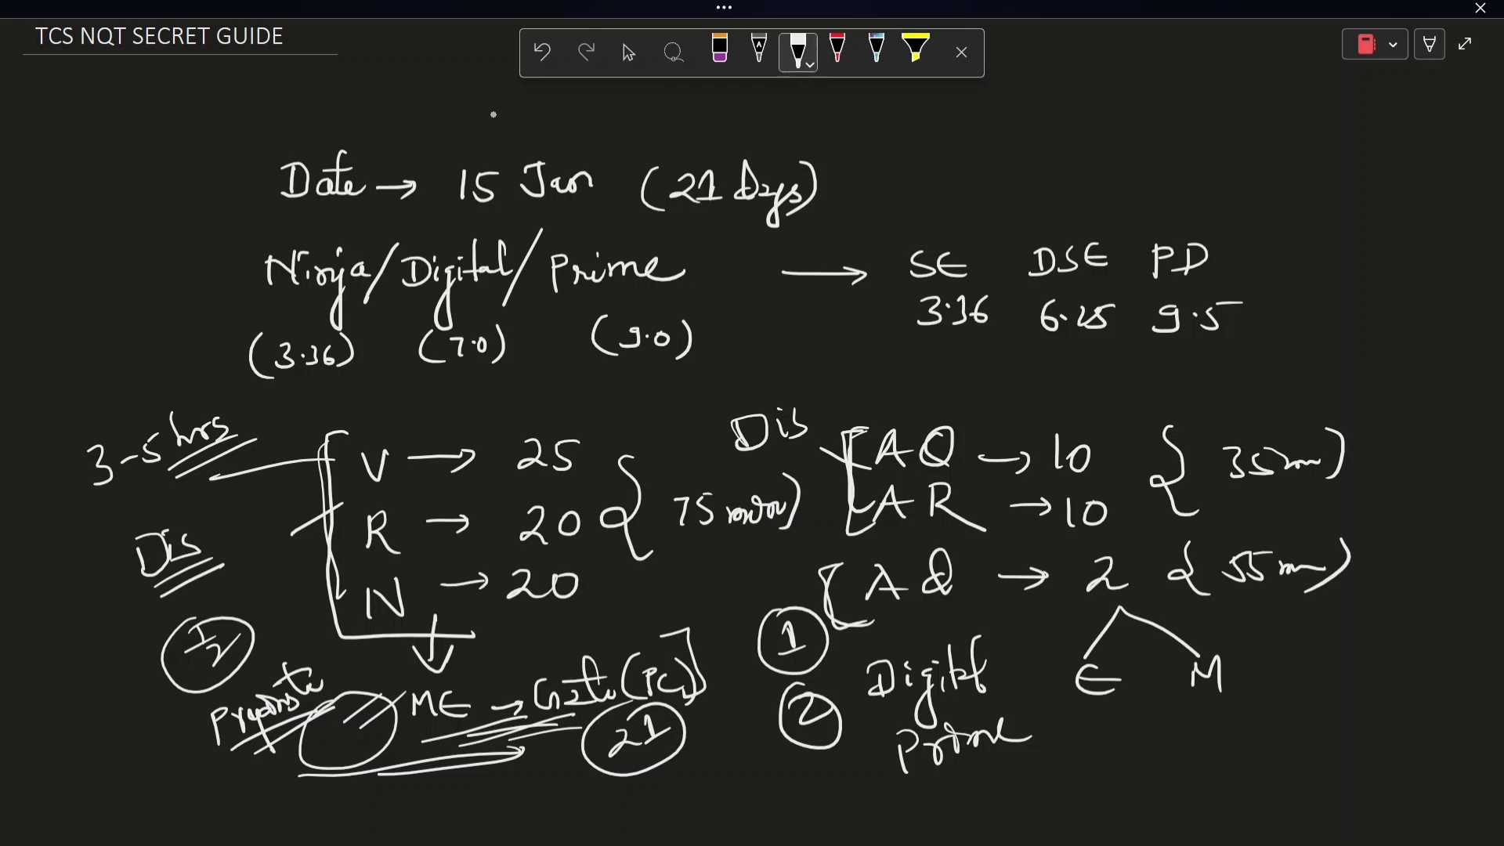
- Write '3-5 hrs', an underlined '6 m' beside the packages, and notes below E
drag(1066, 715, 1161, 715)
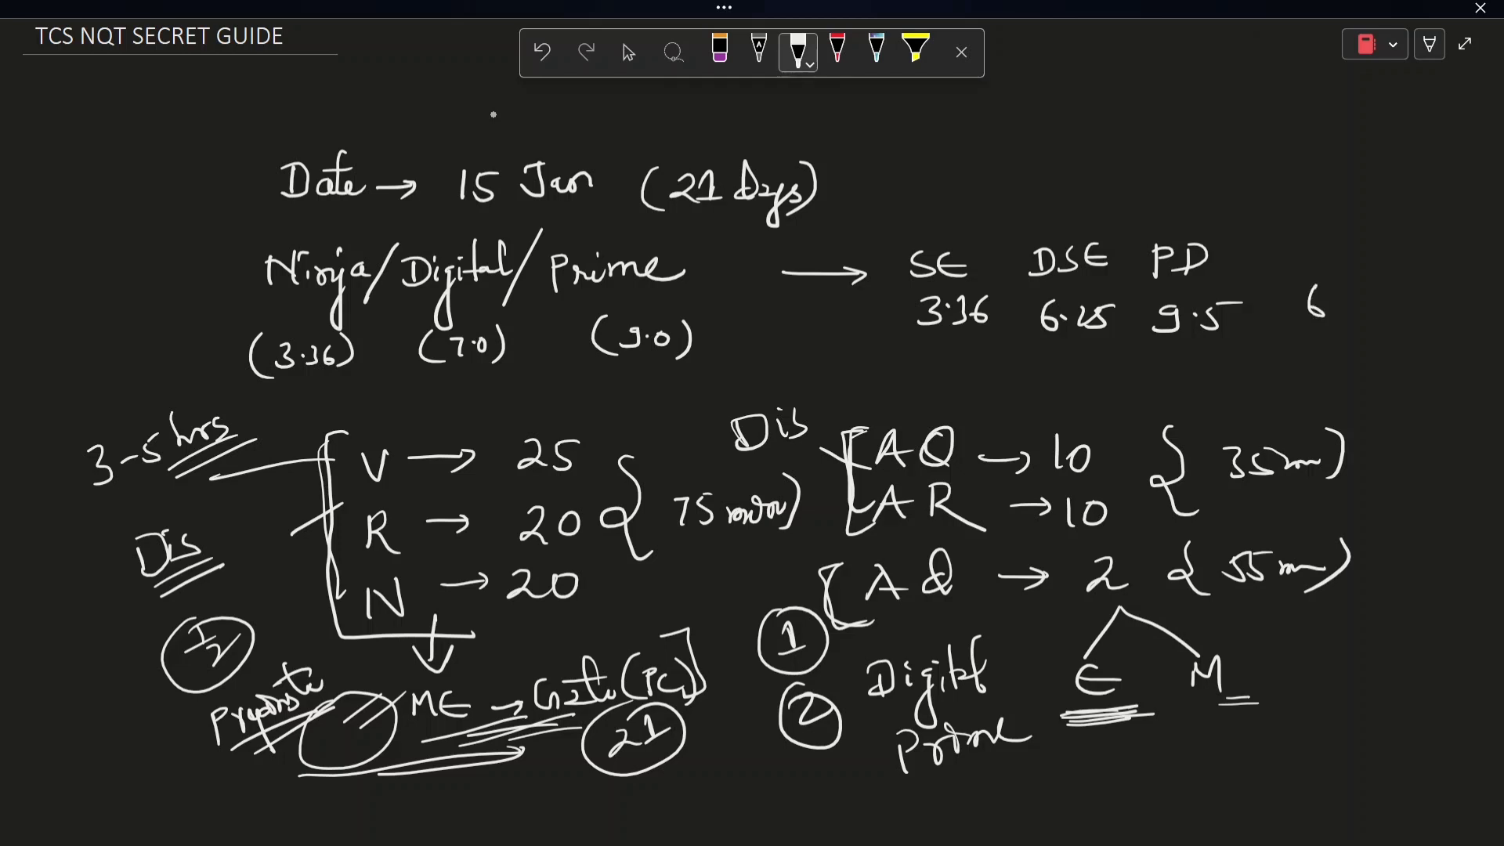
drag(1319, 307, 1382, 312)
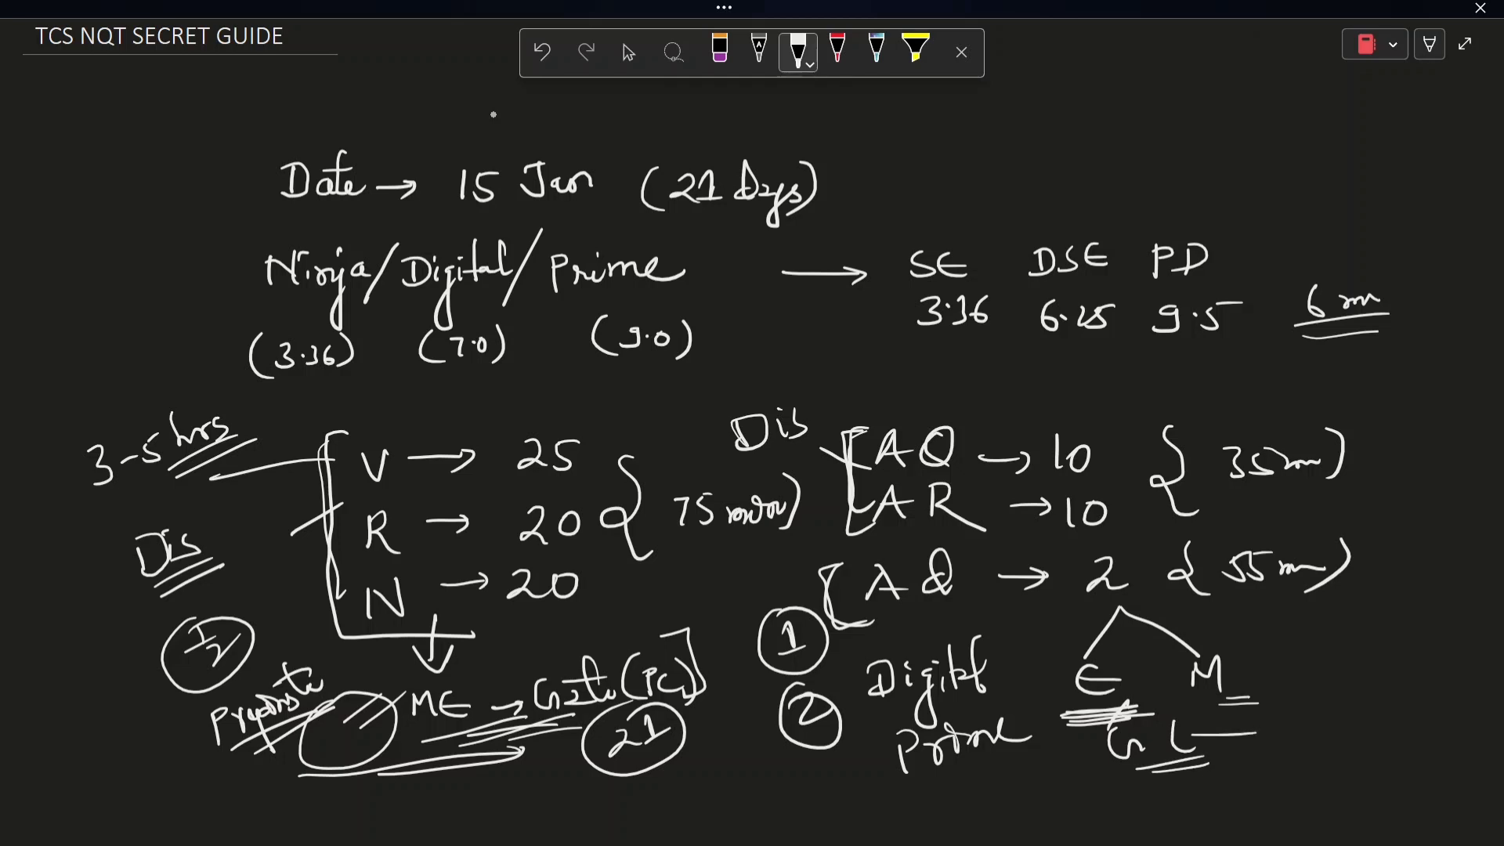
drag(1238, 724, 1352, 724)
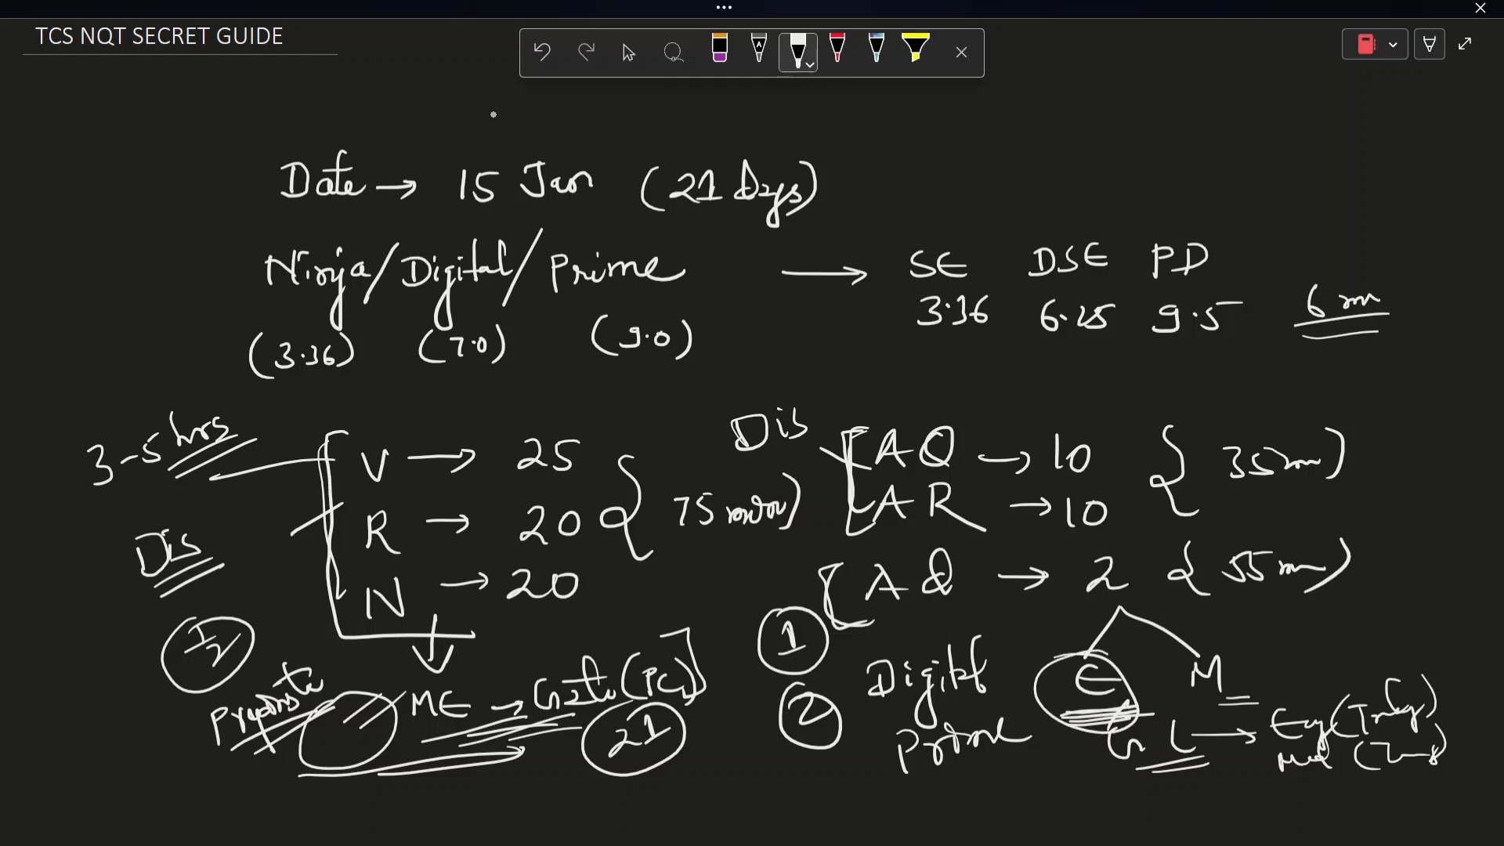
- Circle E and M in the Digital/Prime branch with 'Eng (Tr…)' notes
drag(1180, 642, 1238, 681)
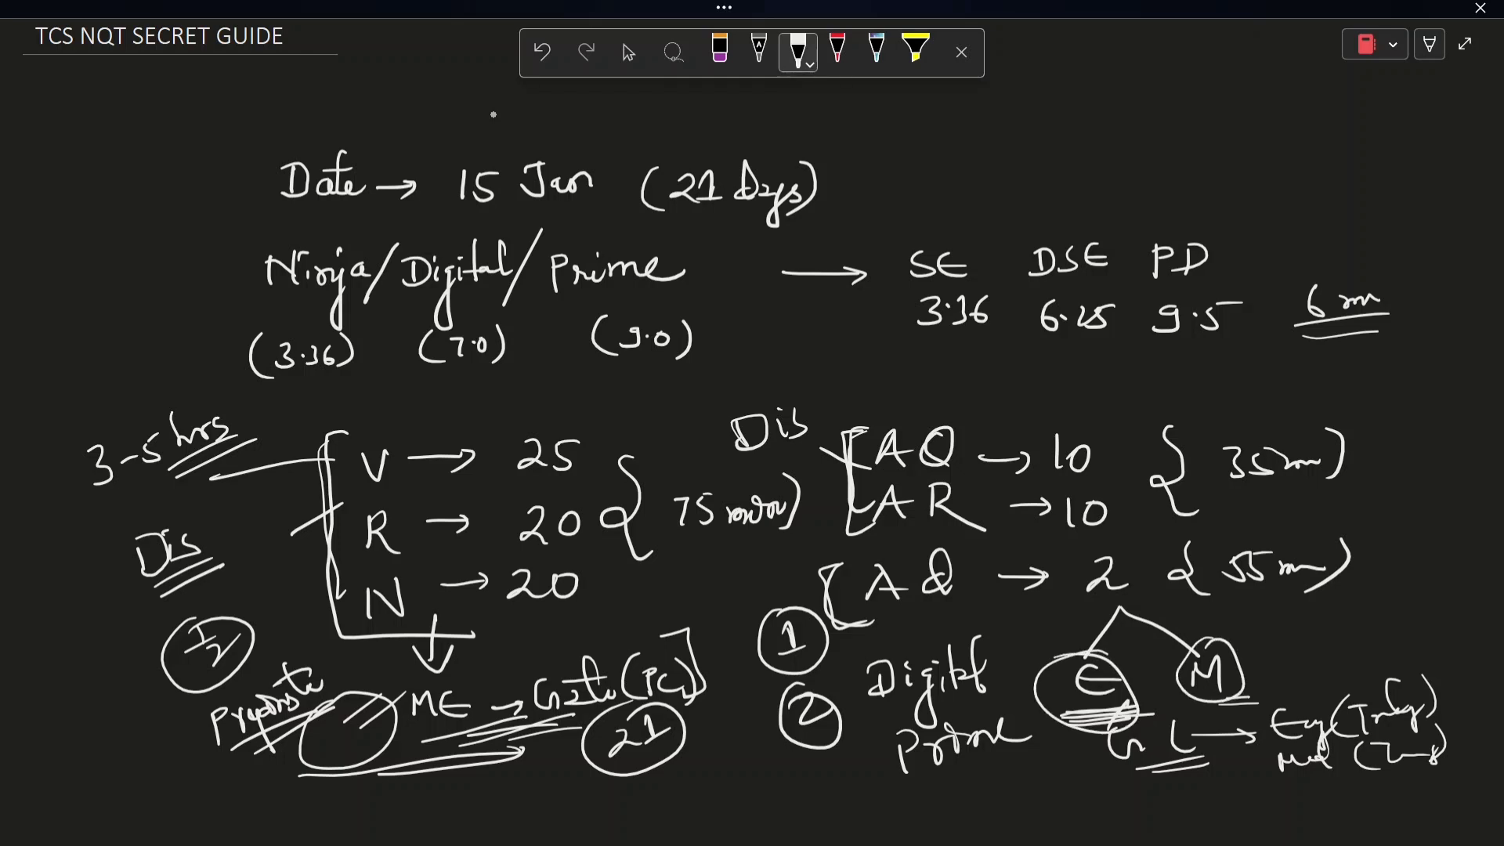
drag(1238, 652, 1301, 632)
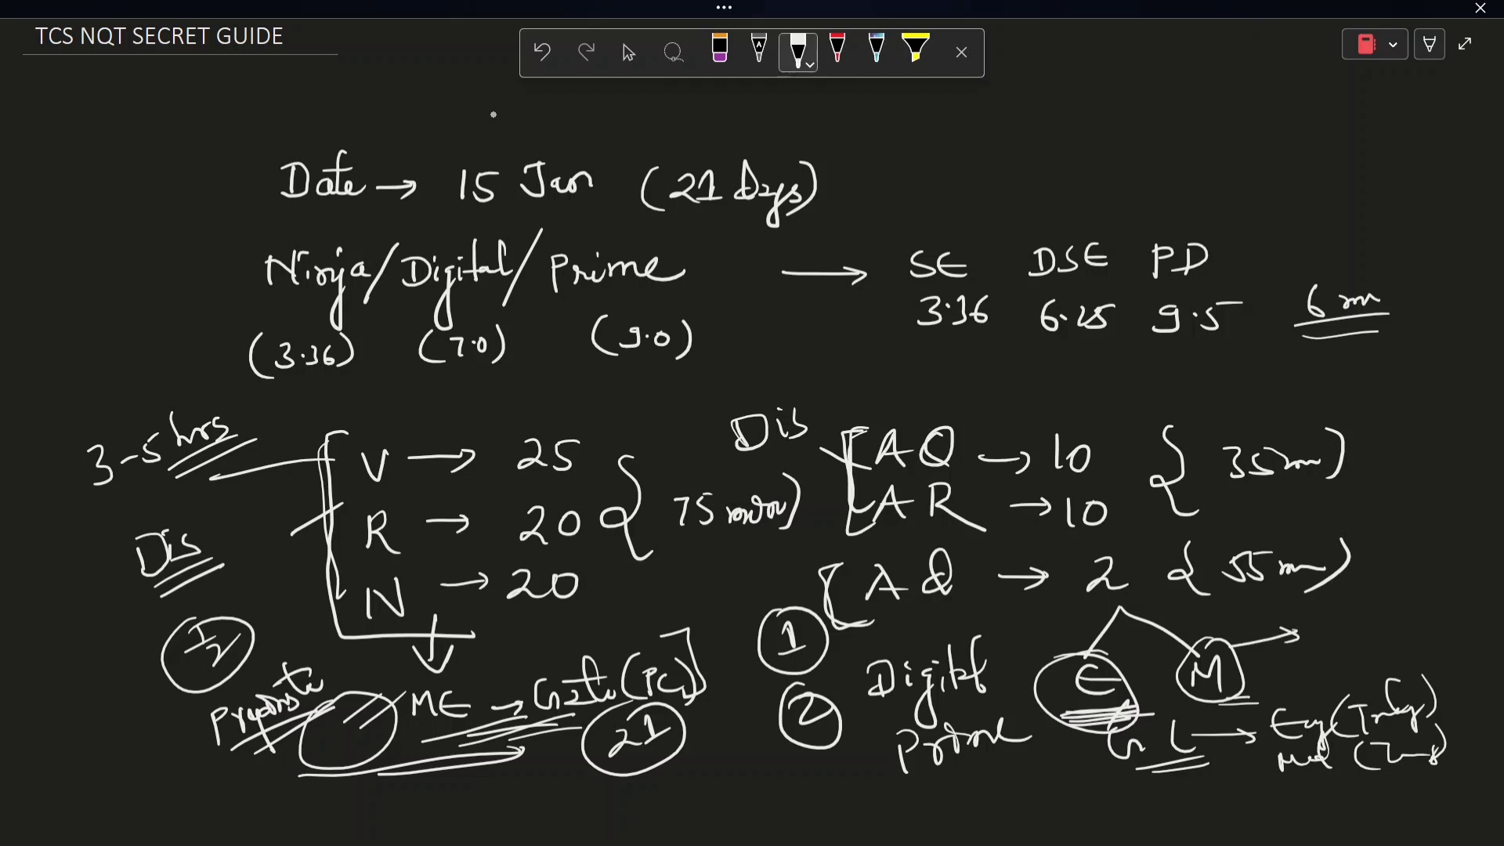